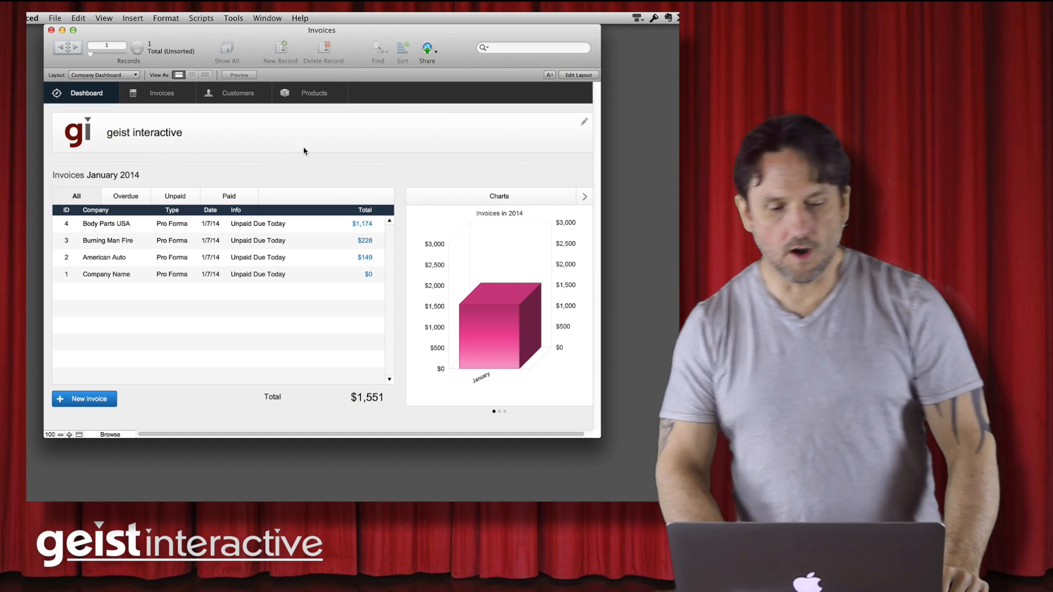
{"action": "mouse_move", "coordinate": [557, 166]}
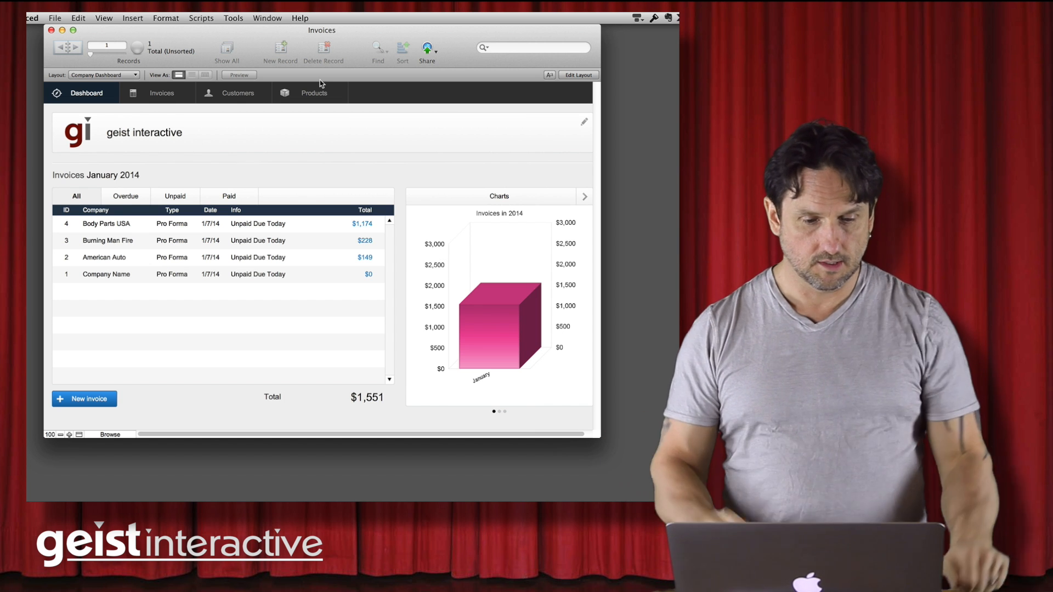
Browse the Invoices and Products lists, then view the Invoices table's field definitions
{"action": "left_click", "coordinate": [55, 18]}
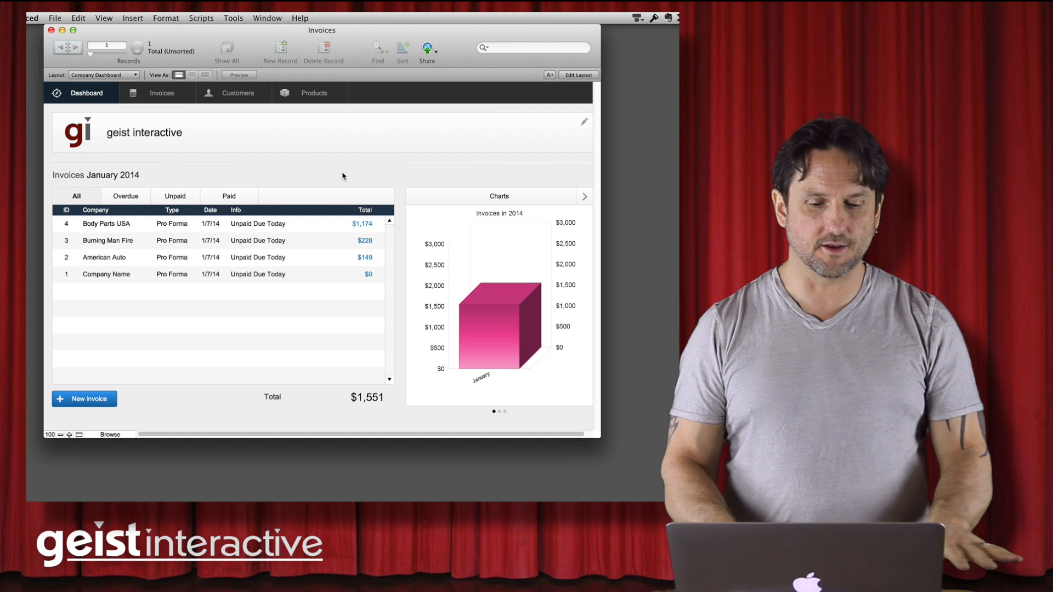
{"action": "mouse_move", "coordinate": [367, 272]}
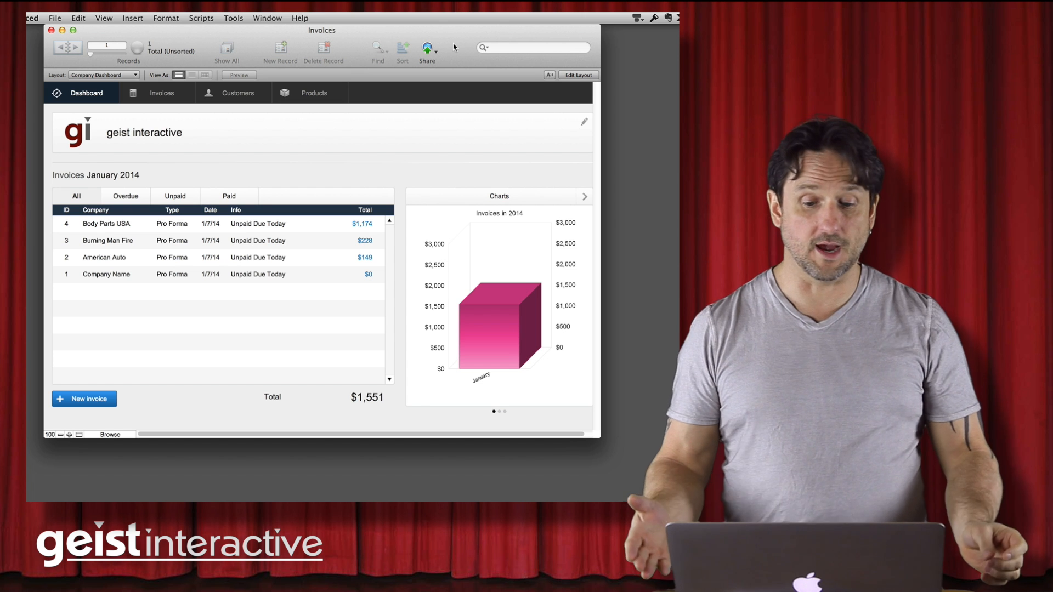
{"action": "mouse_move", "coordinate": [30, 165]}
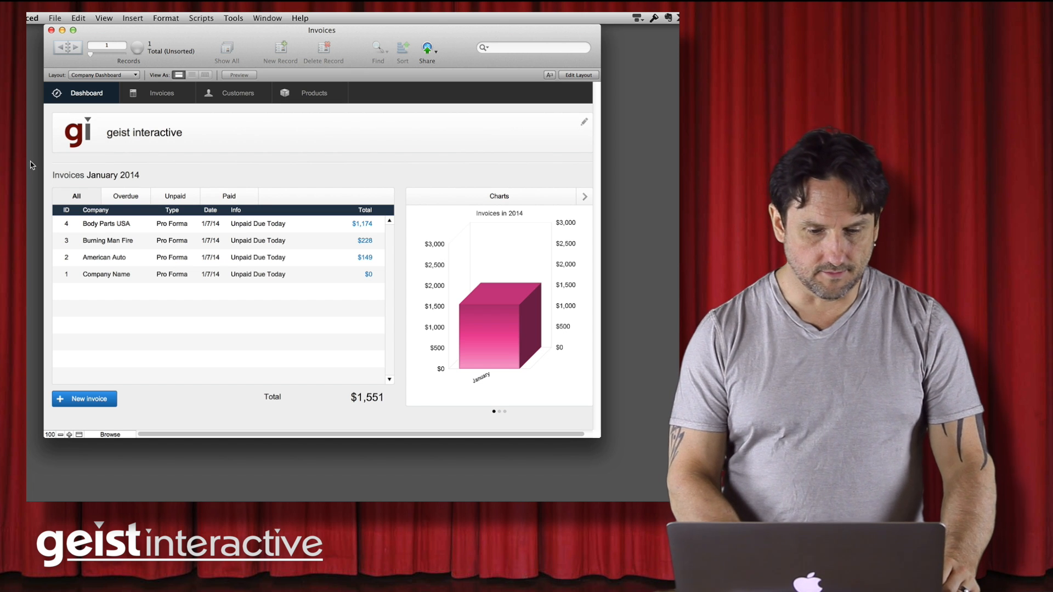
{"action": "left_click", "coordinate": [161, 93]}
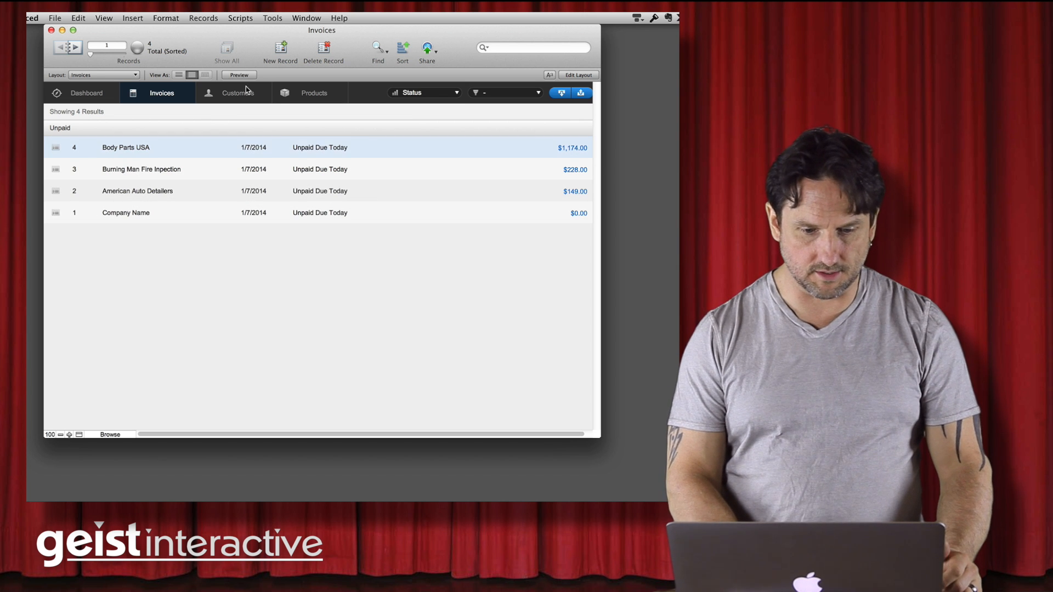
{"action": "left_click", "coordinate": [314, 93]}
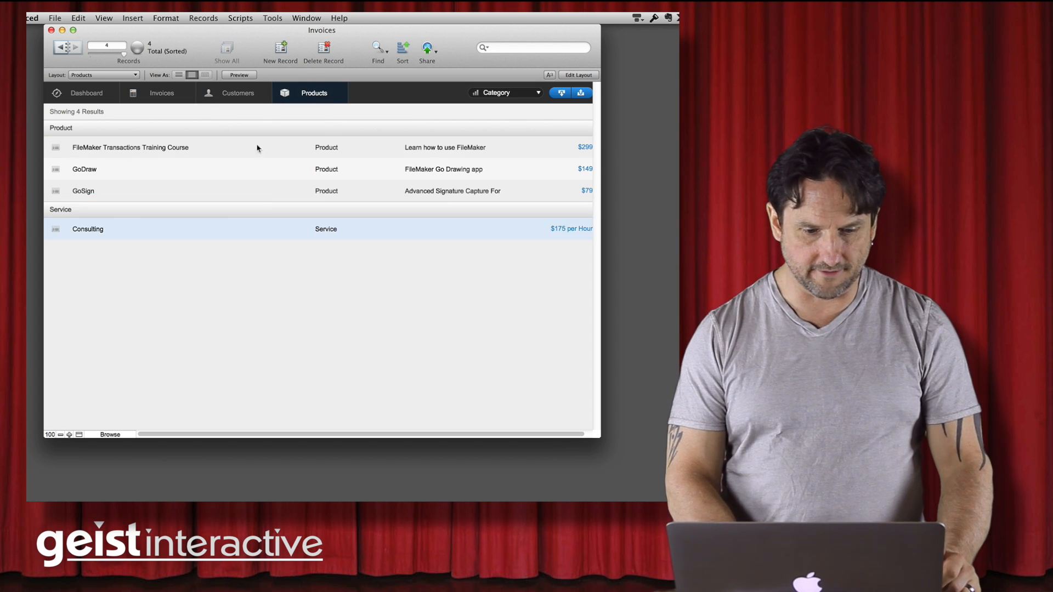
{"action": "left_click", "coordinate": [161, 92]}
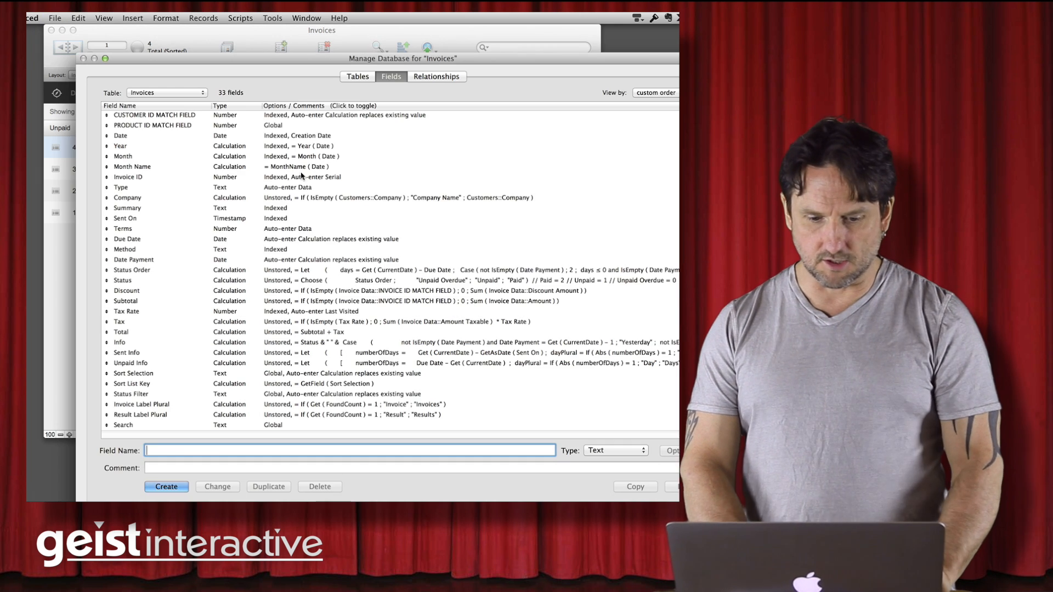
Inspect the relationships graph, cancel the Specify Table dialog, and close Manage Database
{"action": "left_click", "coordinate": [436, 75]}
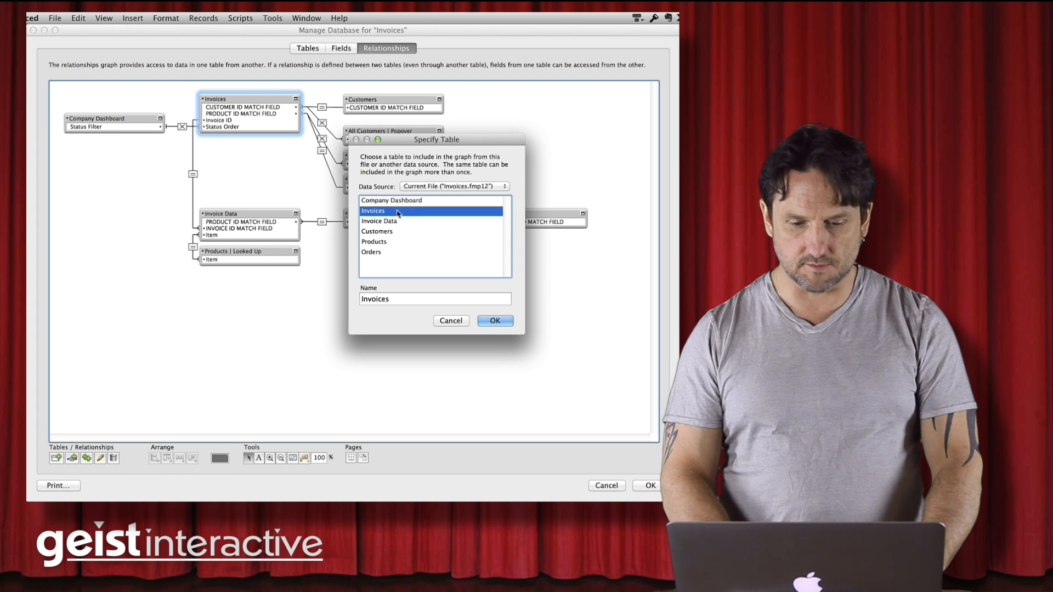
{"action": "left_click", "coordinate": [452, 186]}
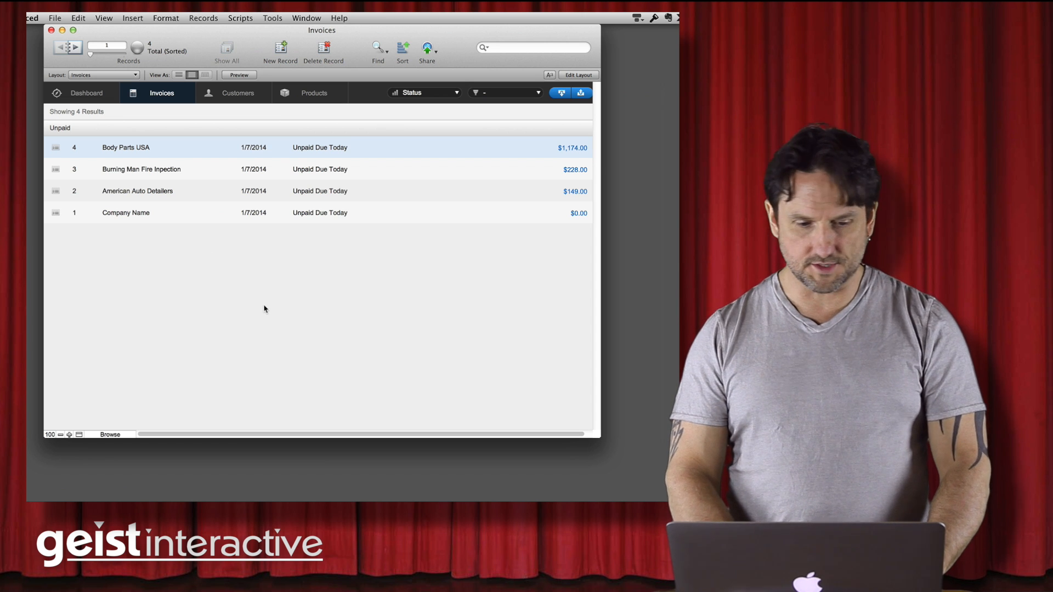
Save a compacted copy as InvoicesData.fmp12 in the Splitting Files folder
{"action": "left_click", "coordinate": [55, 18]}
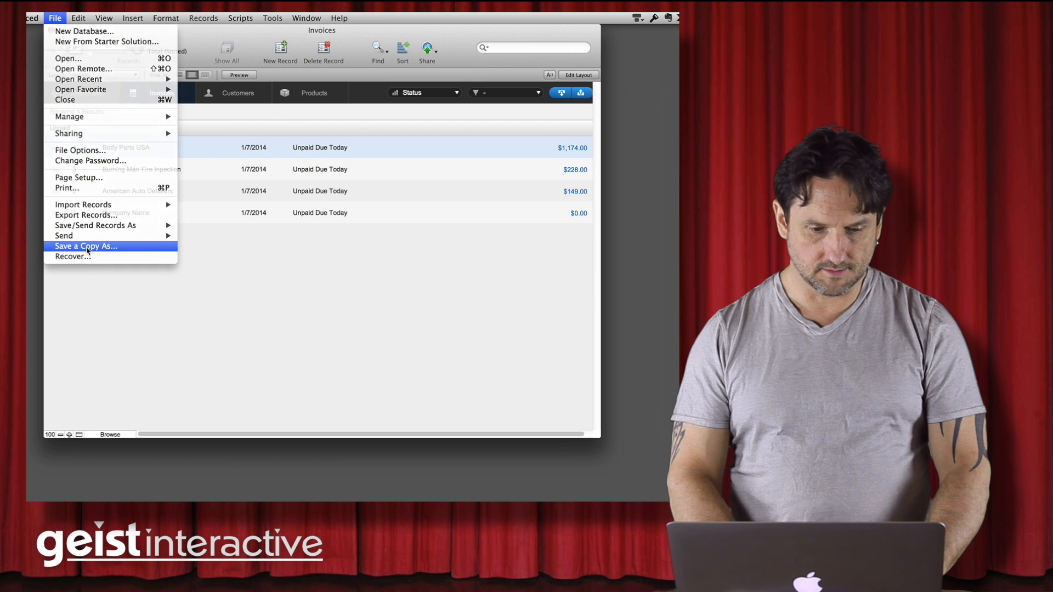
{"action": "left_click", "coordinate": [85, 245]}
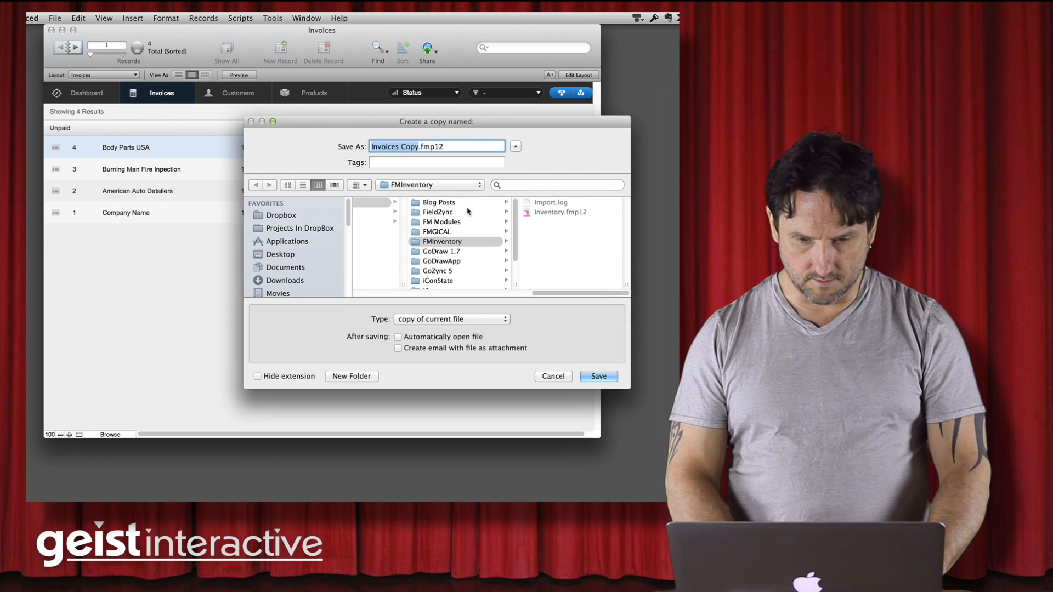
{"action": "left_click", "coordinate": [444, 222]}
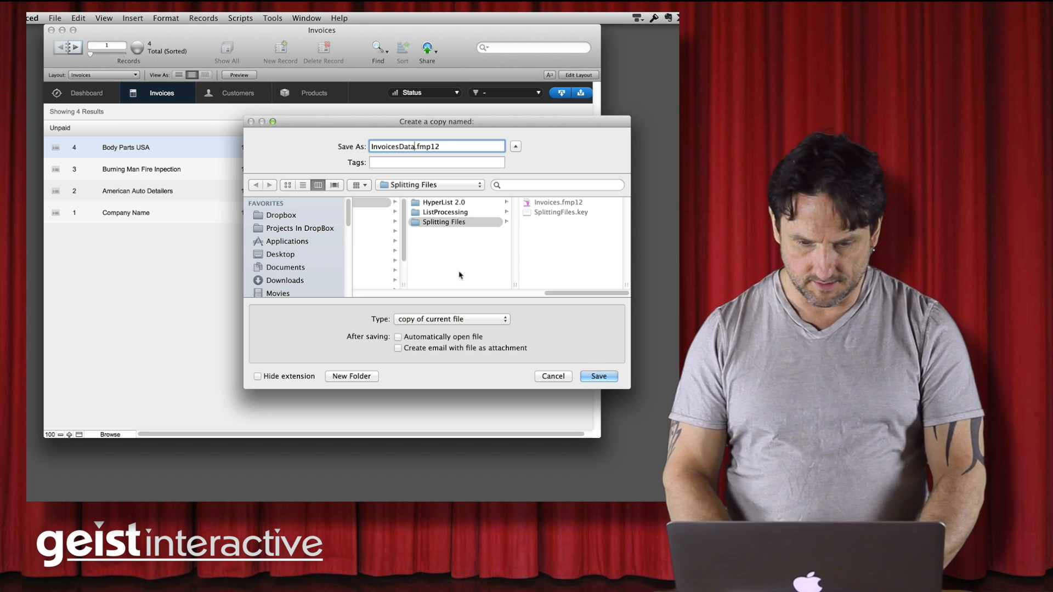
{"action": "left_click", "coordinate": [452, 319]}
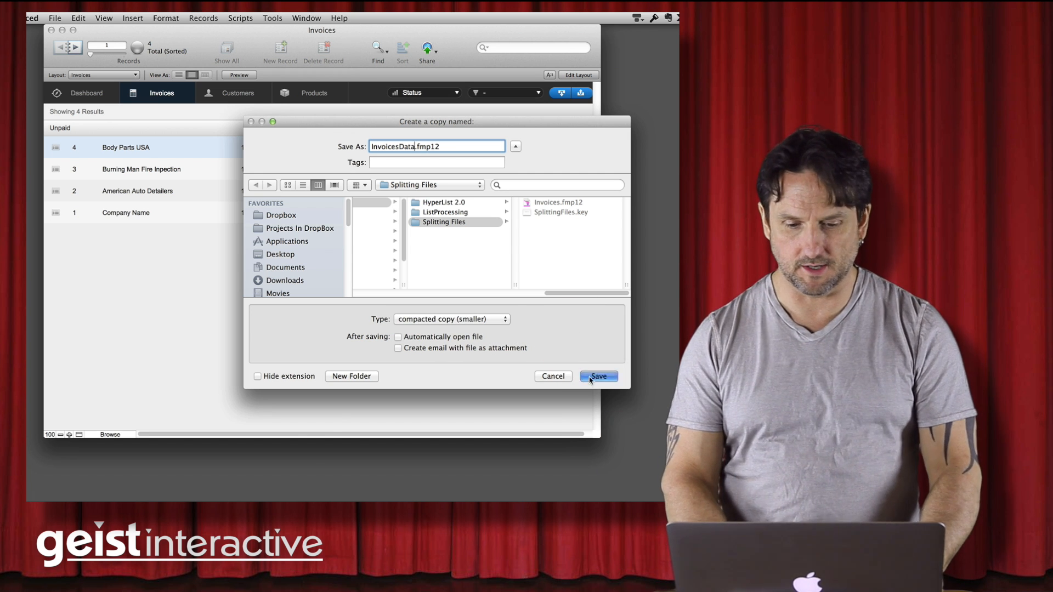
{"action": "left_click", "coordinate": [597, 376]}
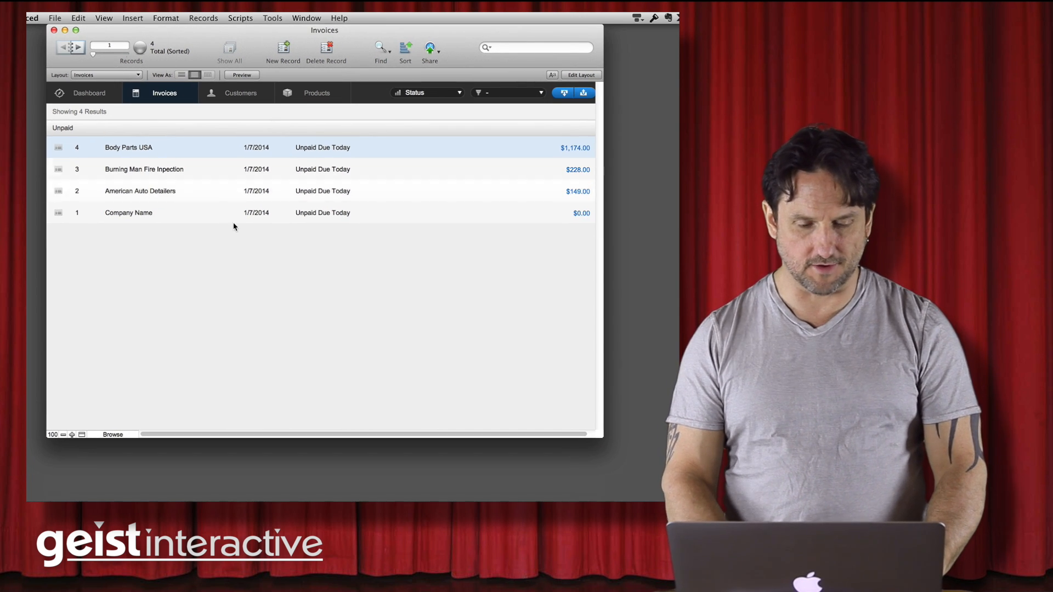
Create an InvoicesData external data source referencing the InvoicesData file
{"action": "left_click", "coordinate": [55, 18]}
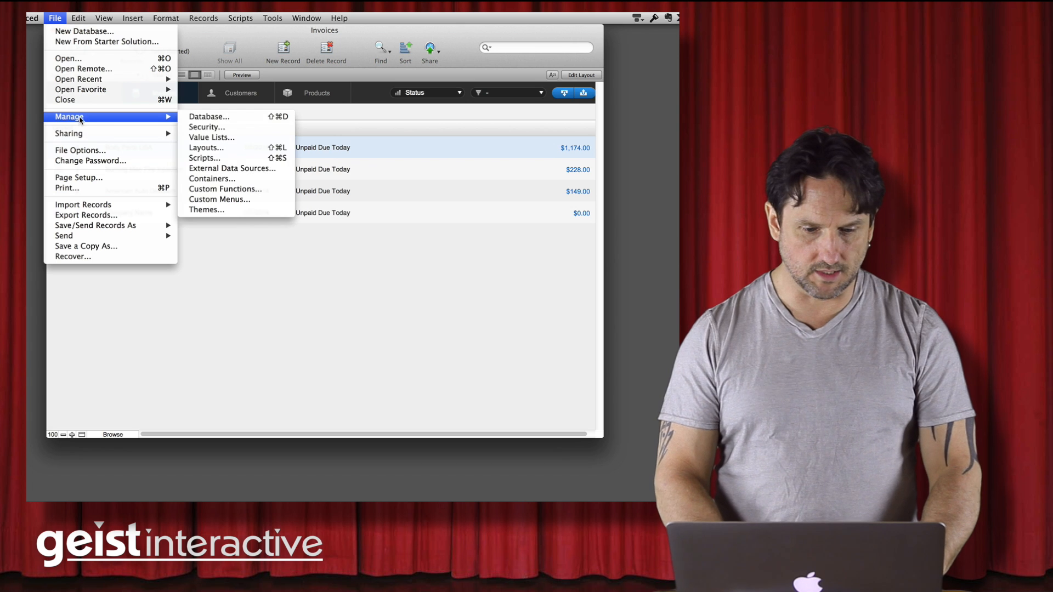
{"action": "mouse_move", "coordinate": [231, 169]}
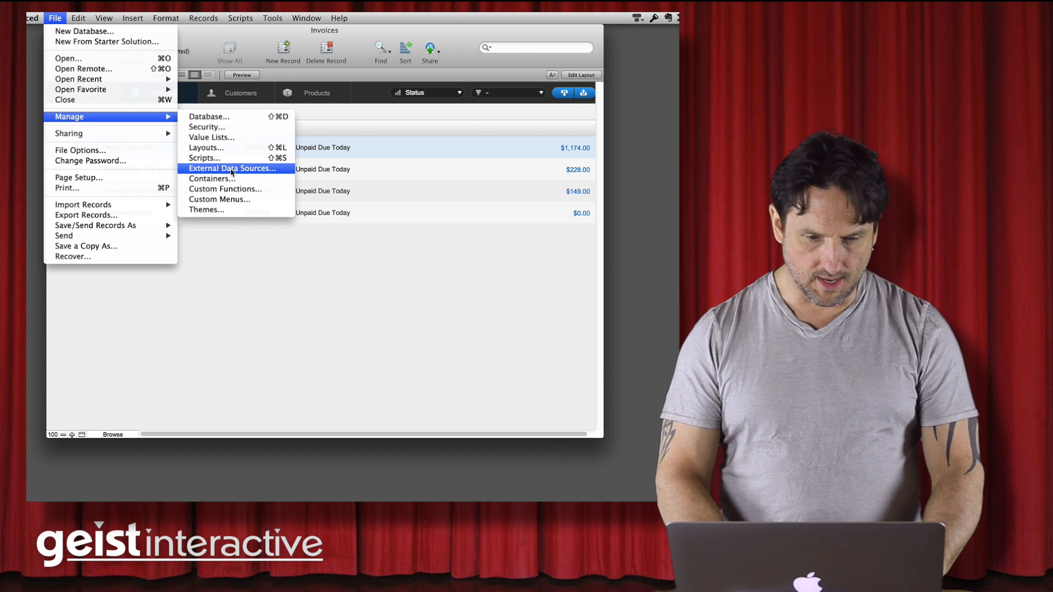
{"action": "left_click", "coordinate": [231, 168]}
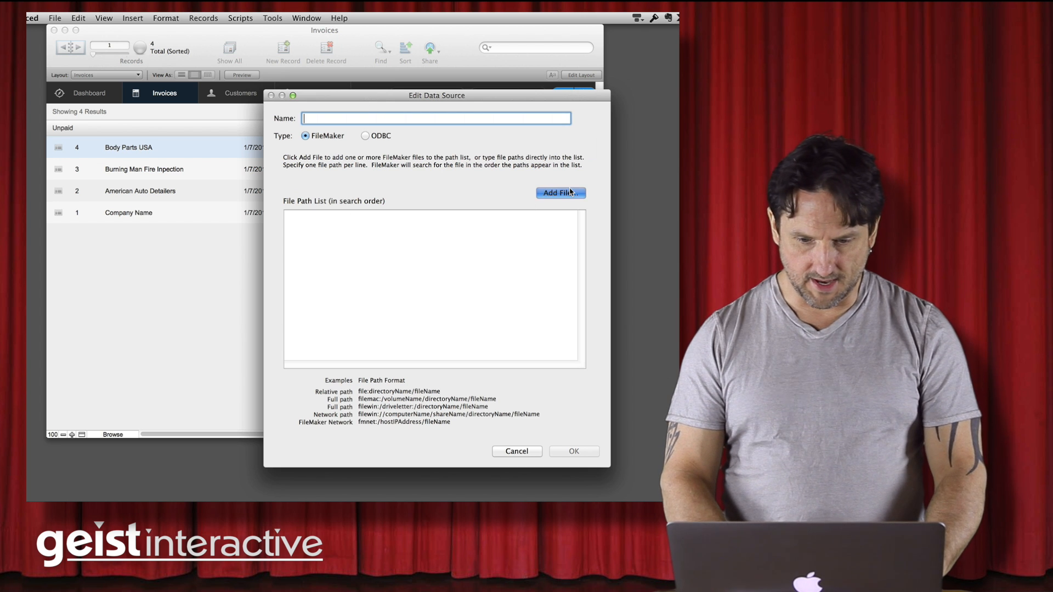
{"action": "left_click", "coordinate": [560, 192]}
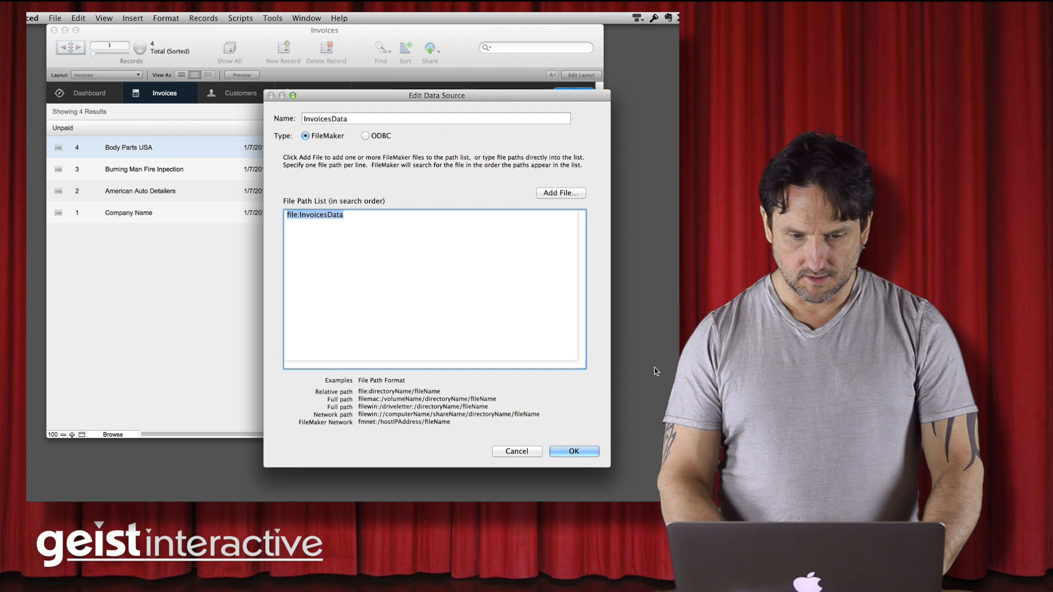
{"action": "left_click", "coordinate": [573, 451]}
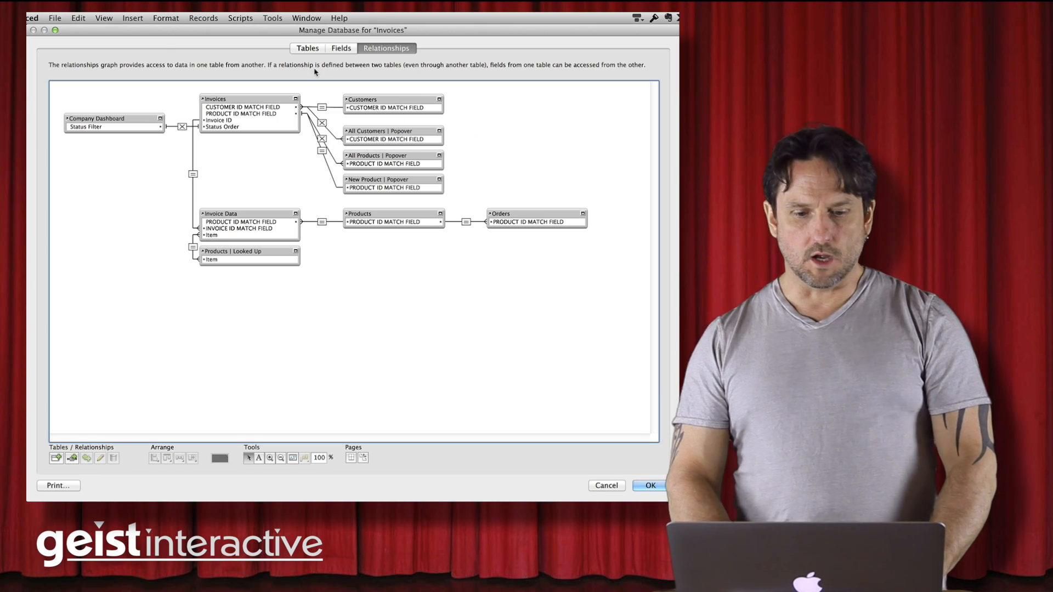
Select Company Dashboard in the Tables list, then open the Invoices occurrence's table settings
{"action": "left_click", "coordinate": [307, 48]}
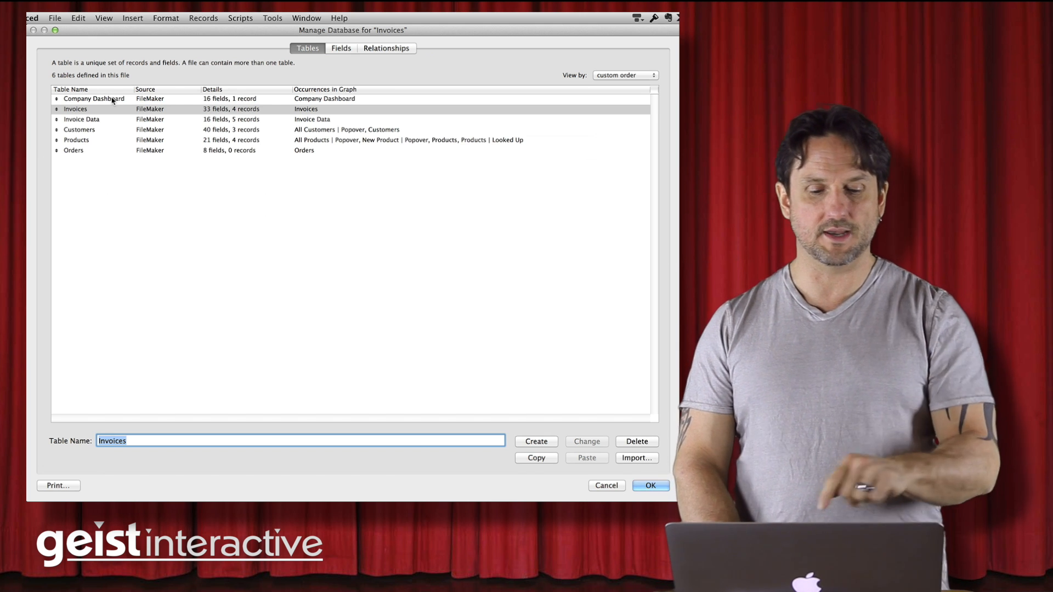
{"action": "left_click", "coordinate": [94, 98]}
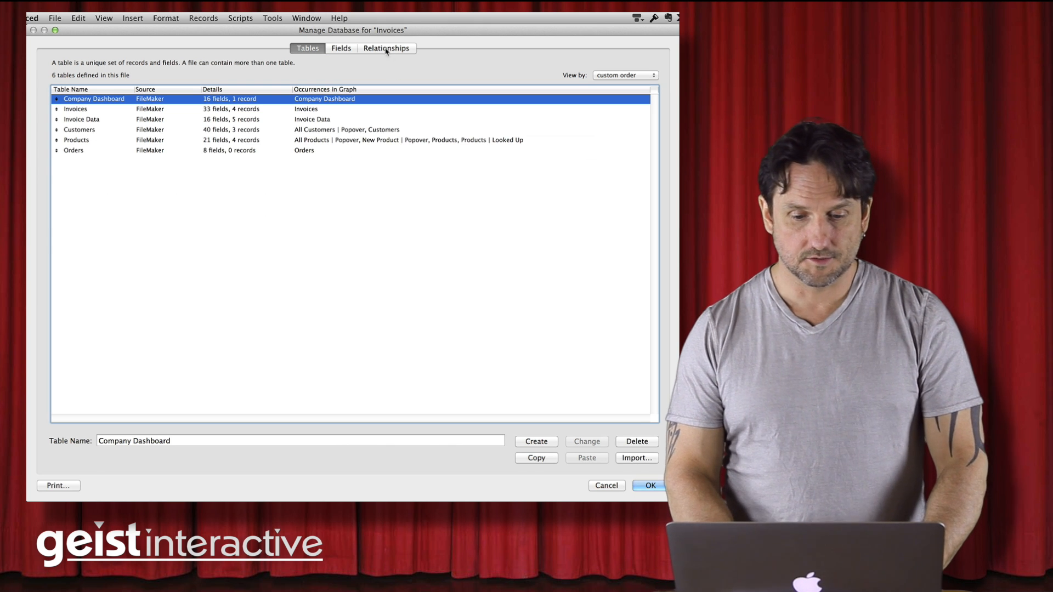
{"action": "left_click", "coordinate": [386, 47]}
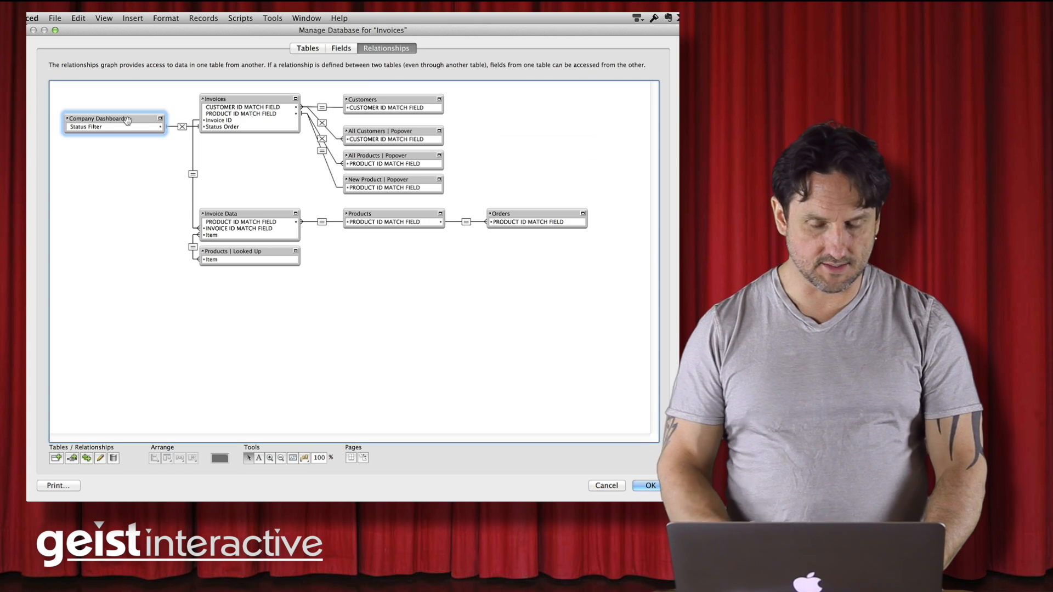
{"action": "left_click", "coordinate": [249, 99]}
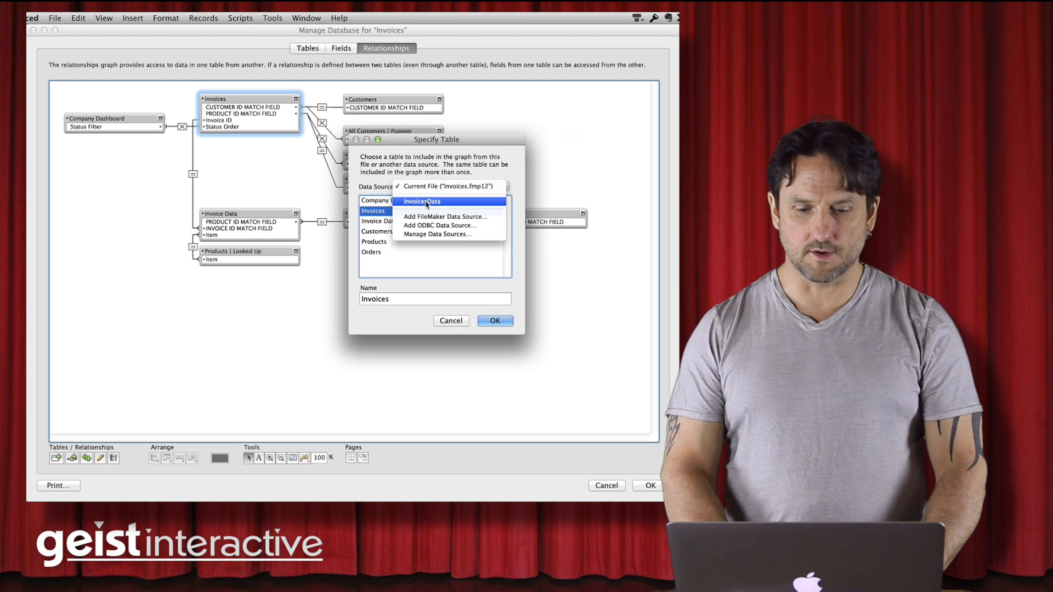
Point the Invoices occurrence at the Invoices table in InvoicesData
{"action": "left_click", "coordinate": [422, 201]}
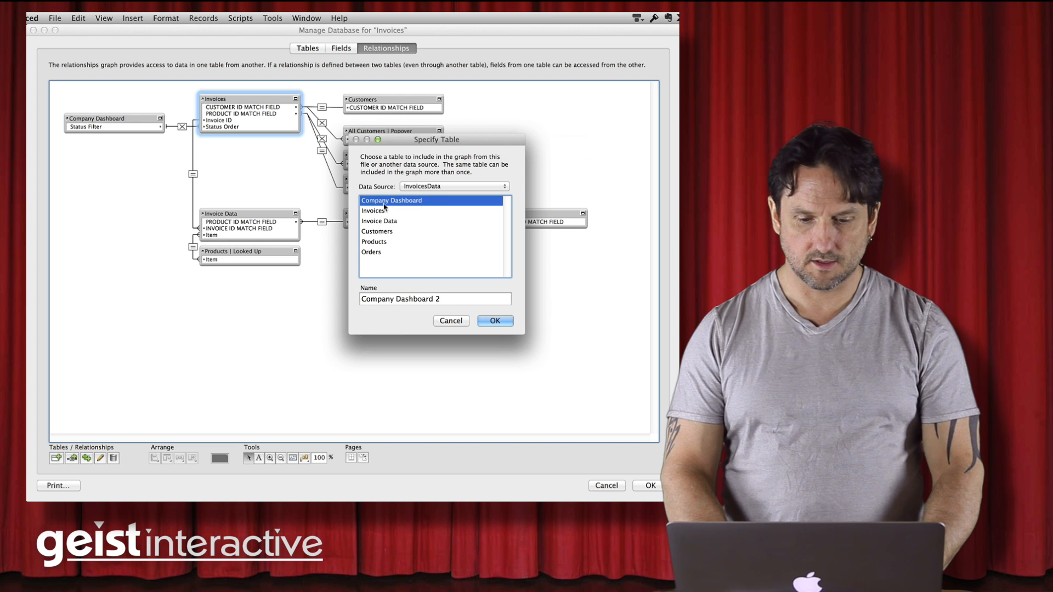
{"action": "left_click", "coordinate": [373, 210]}
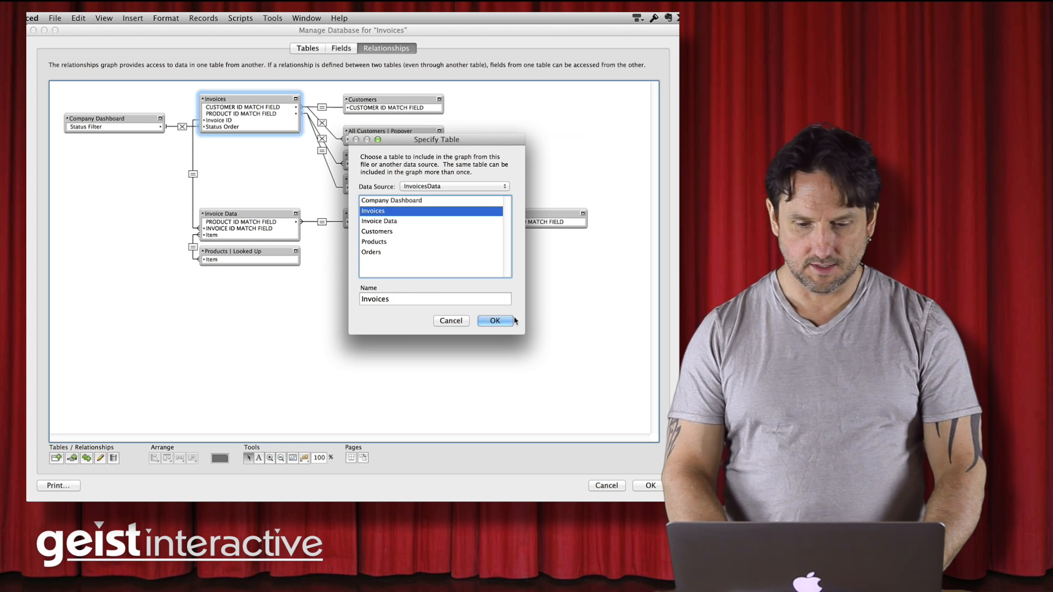
{"action": "left_click", "coordinate": [495, 320]}
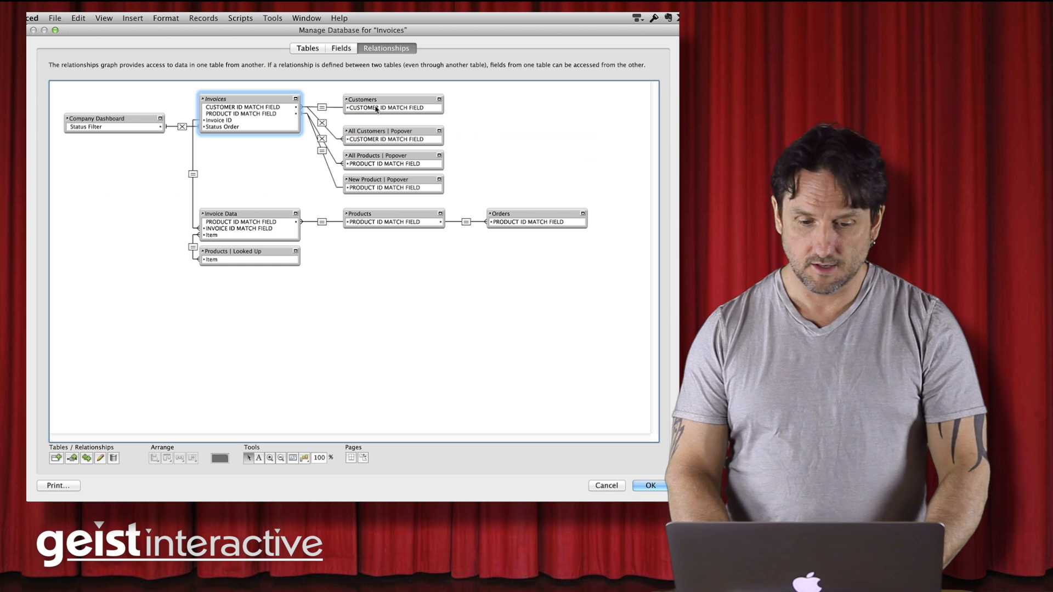
Set the Customers occurrence's data source to InvoicesData
{"action": "double_click", "coordinate": [393, 104]}
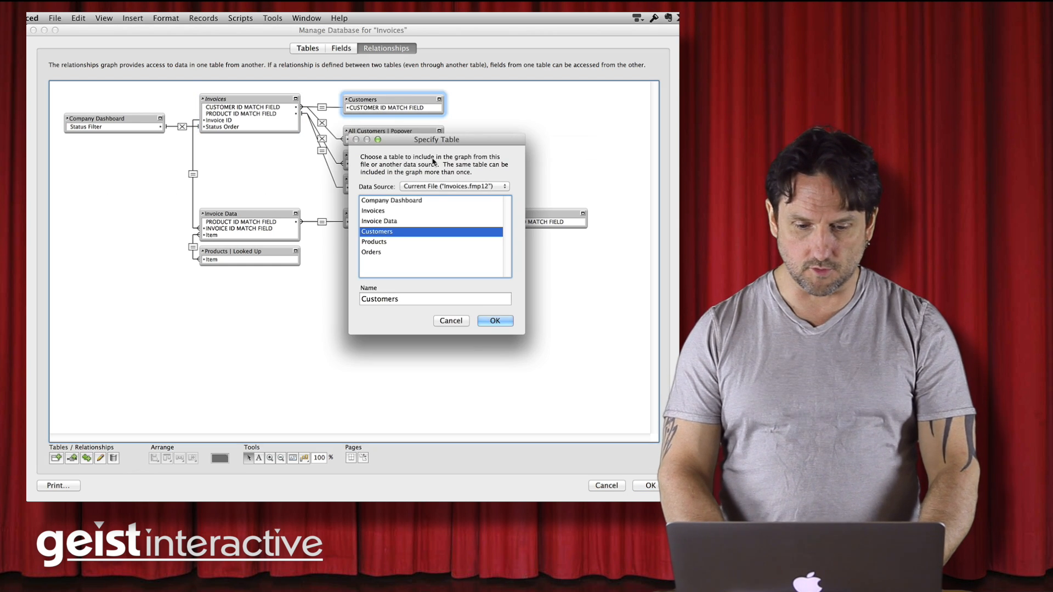
{"action": "left_click", "coordinate": [451, 186]}
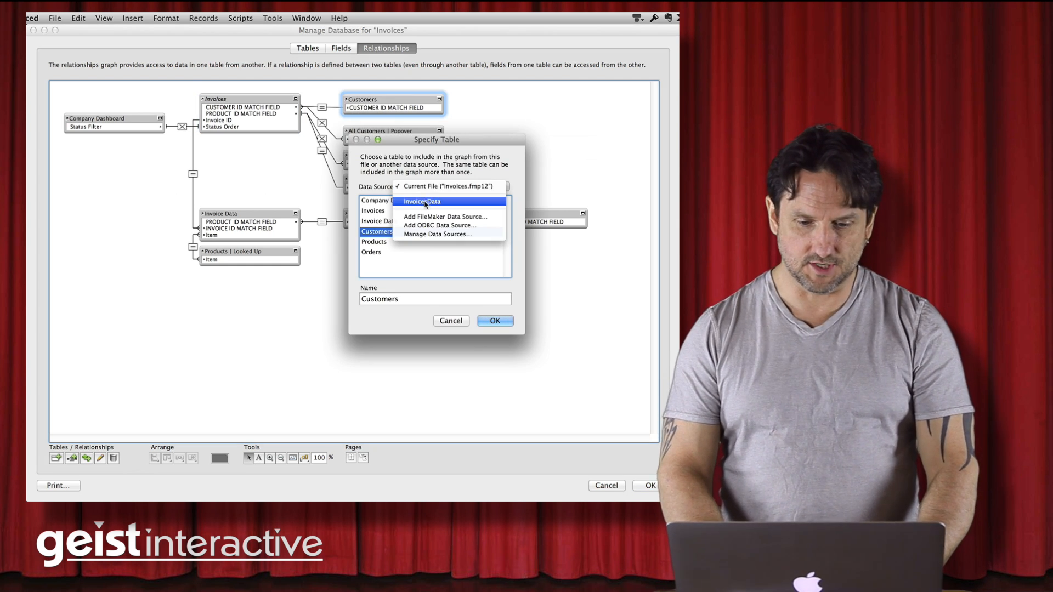
{"action": "left_click", "coordinate": [495, 320]}
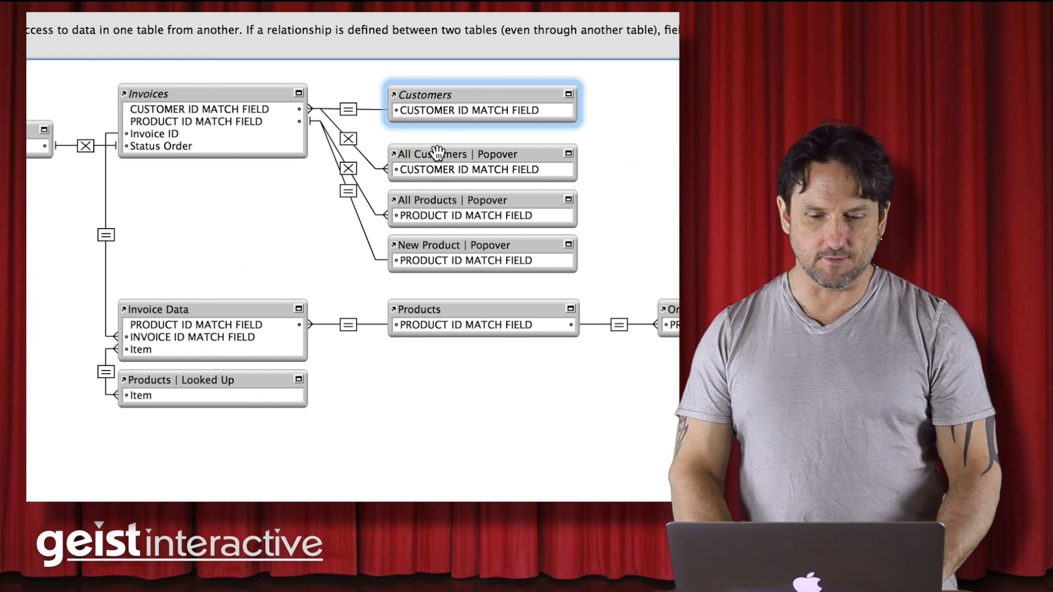
{"action": "mouse_move", "coordinate": [192, 151]}
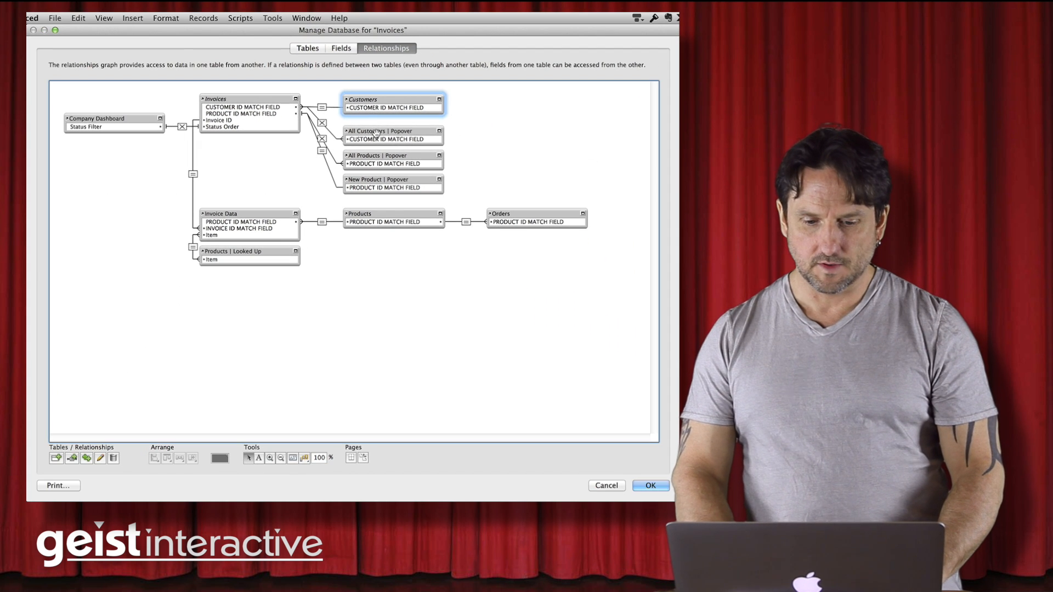
Repoint All Customers | Popover and All Products | Popover to InvoicesData tables
{"action": "double_click", "coordinate": [393, 131]}
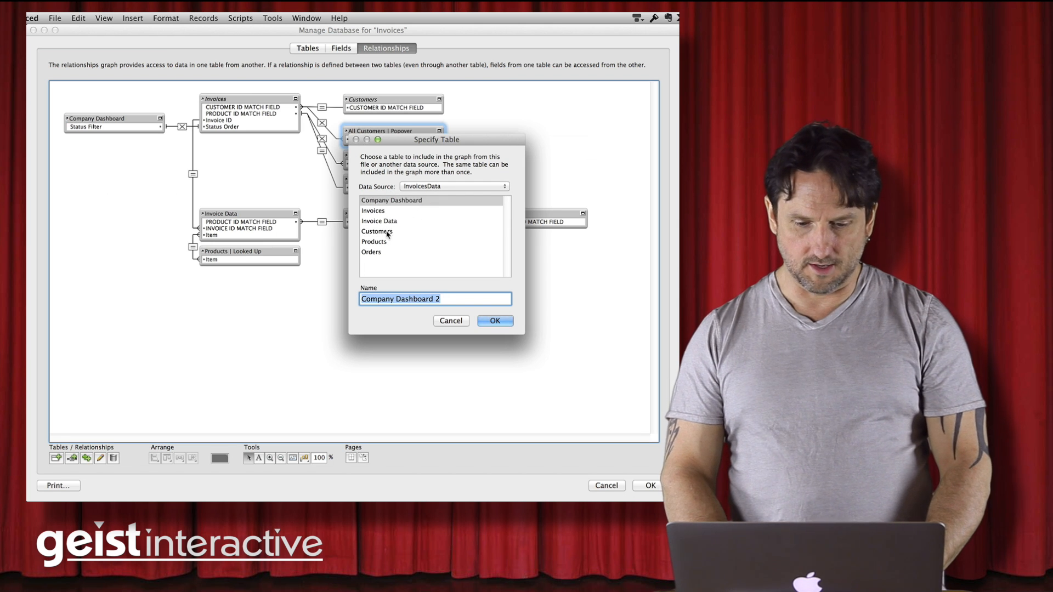
{"action": "left_click", "coordinate": [377, 231]}
{"action": "type", "text": "All Customers | Popover"}
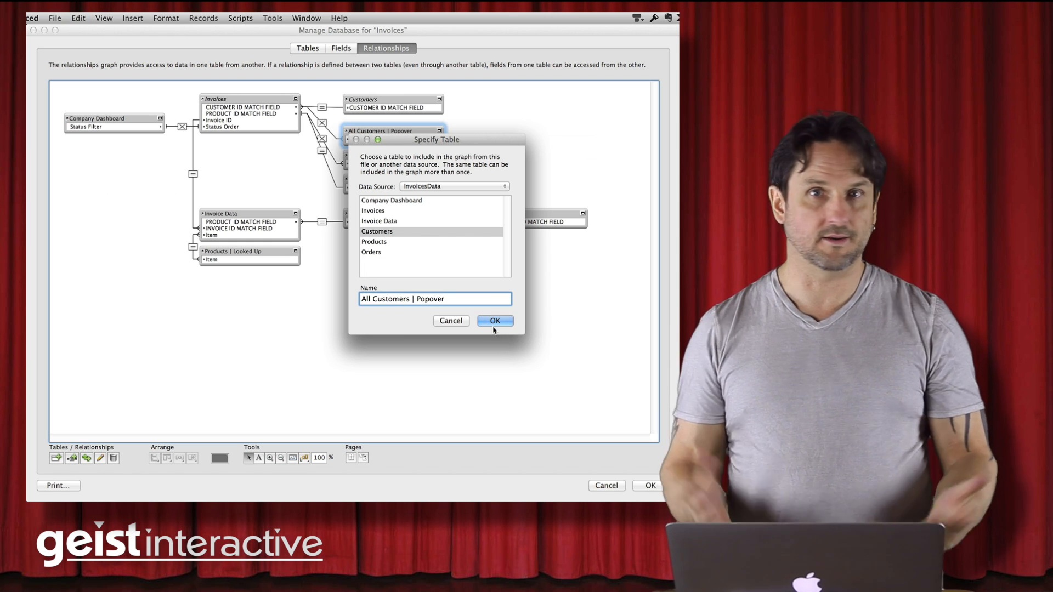
{"action": "left_click", "coordinate": [494, 321]}
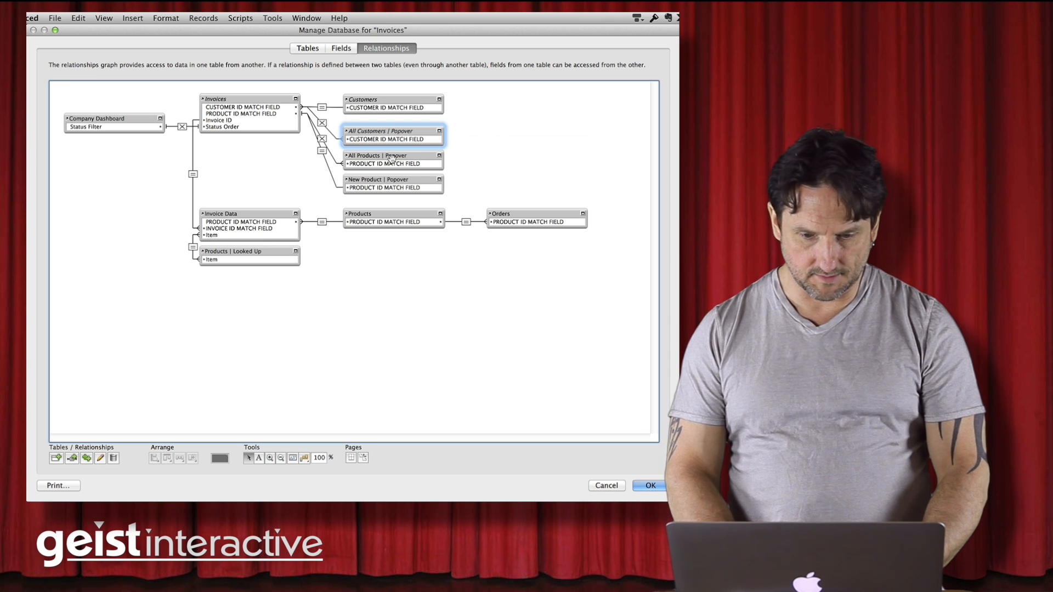
{"action": "double_click", "coordinate": [378, 156]}
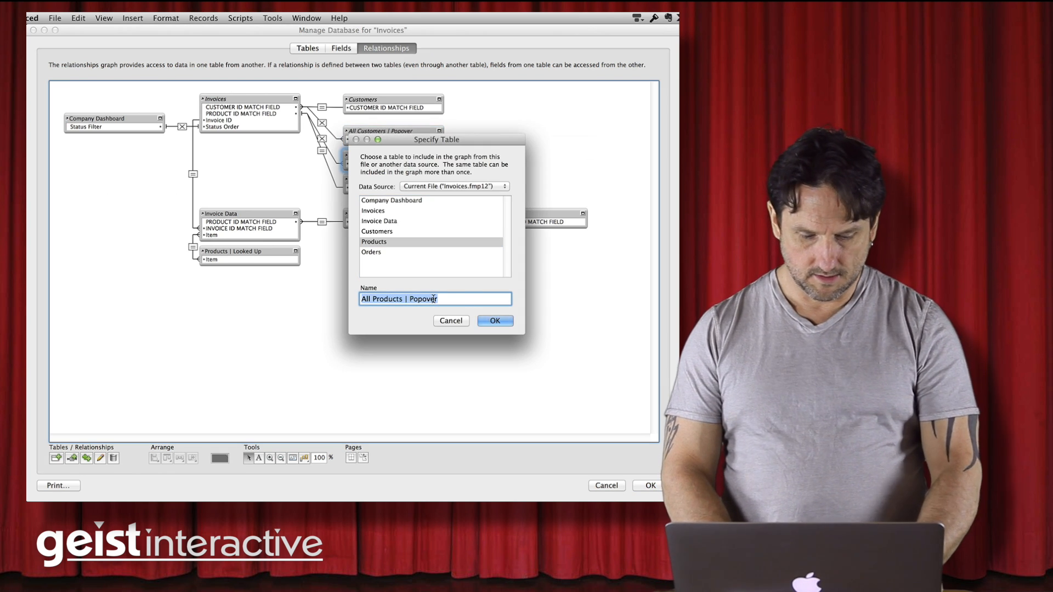
{"action": "left_click", "coordinate": [495, 320]}
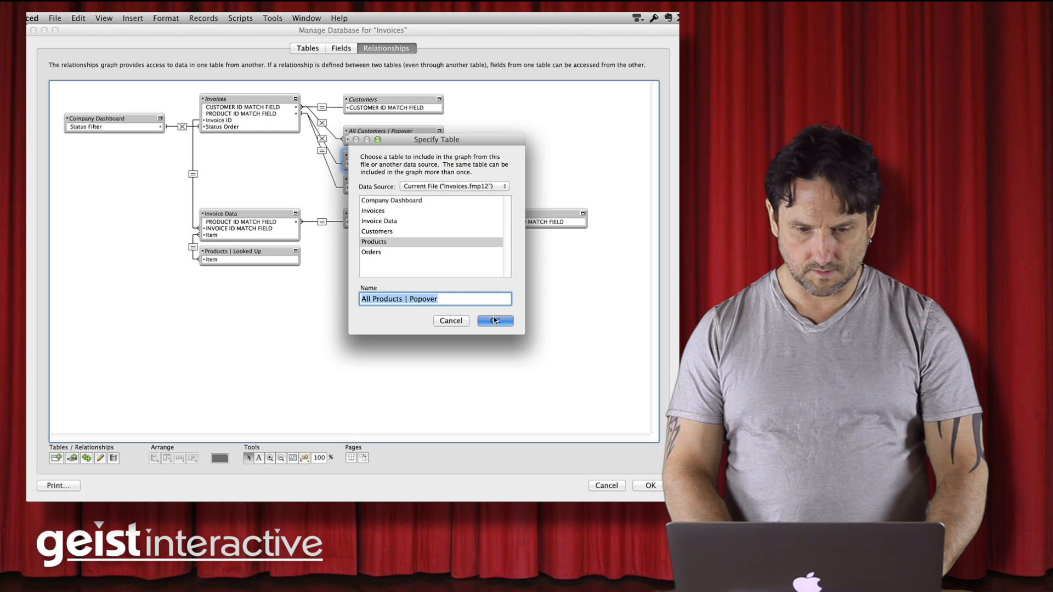
{"action": "left_click", "coordinate": [374, 242]}
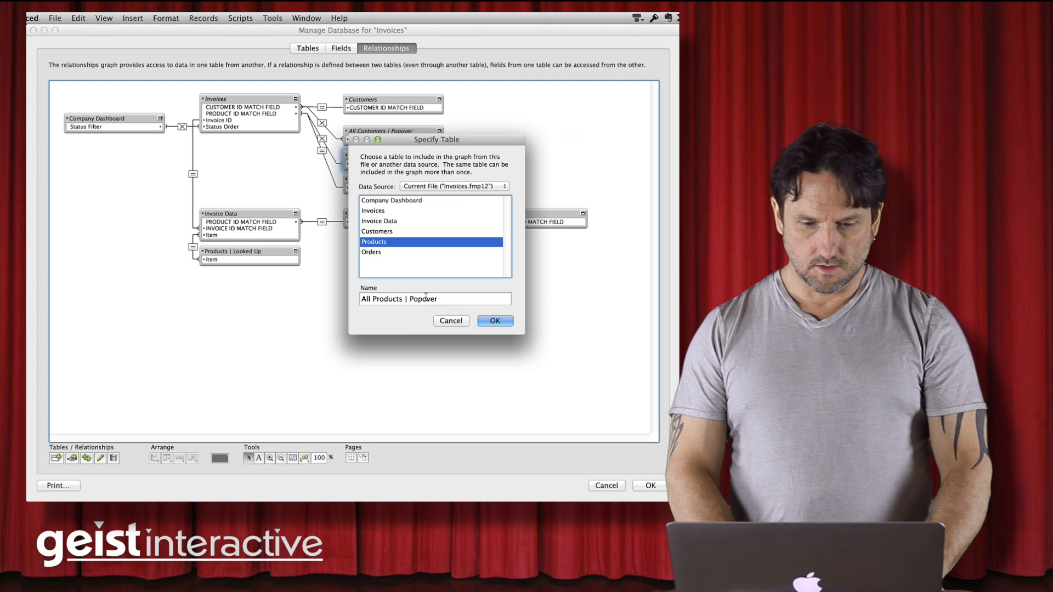
{"action": "left_click", "coordinate": [454, 186]}
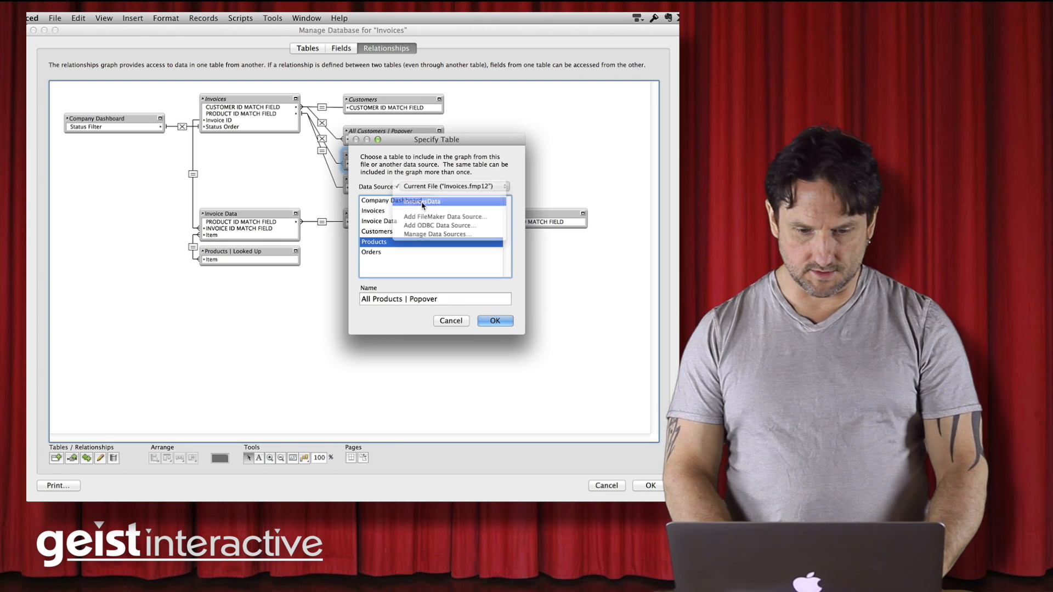
{"action": "left_click", "coordinate": [391, 200]}
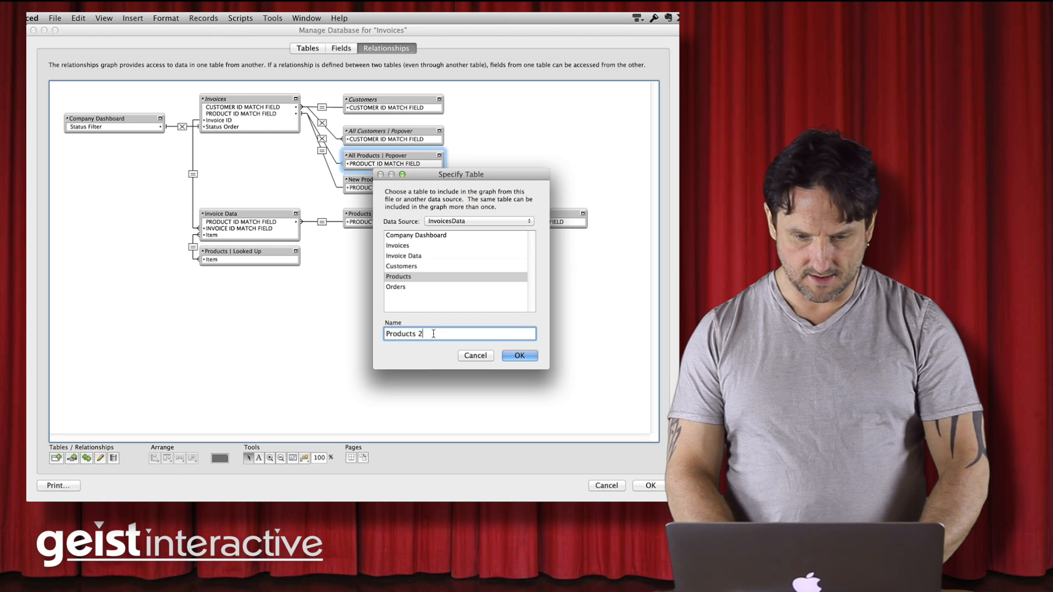
{"action": "left_click", "coordinate": [518, 355]}
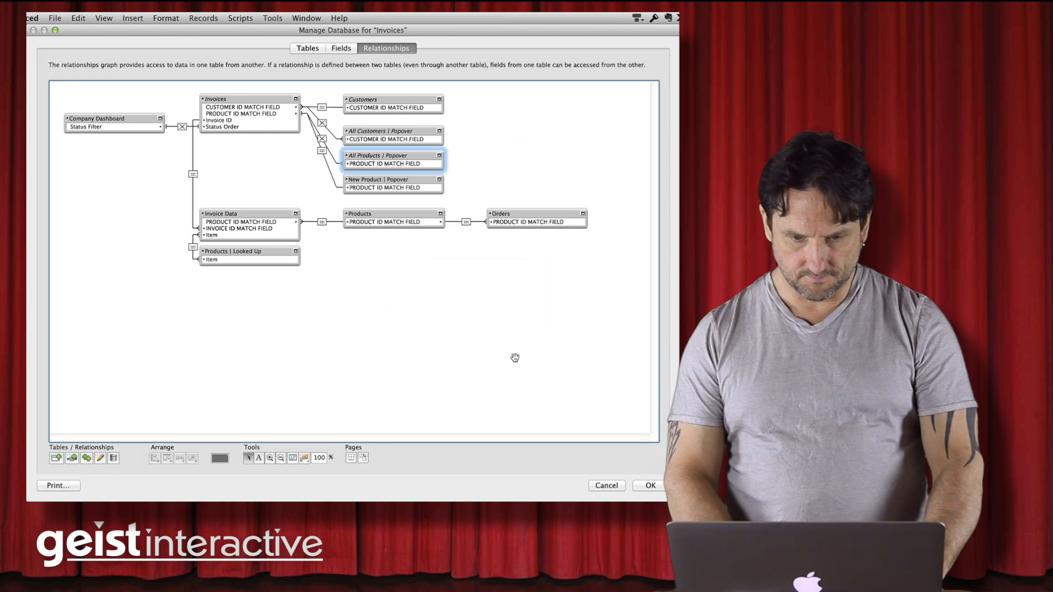
Repoint New Product | Popover and Invoice Data occurrences to InvoicesData
{"action": "left_click", "coordinate": [393, 183]}
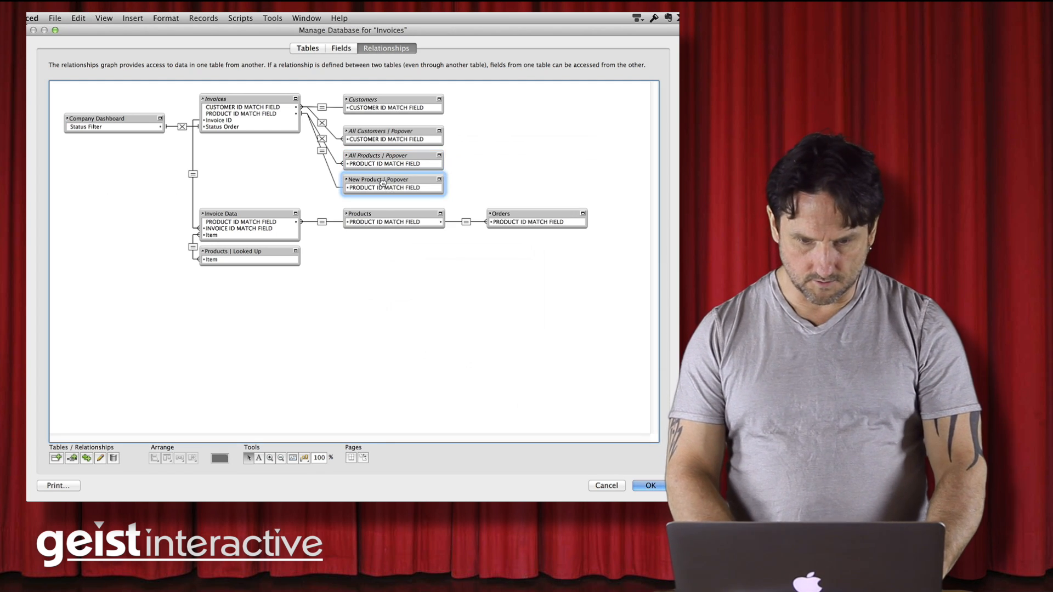
{"action": "double_click", "coordinate": [392, 183]}
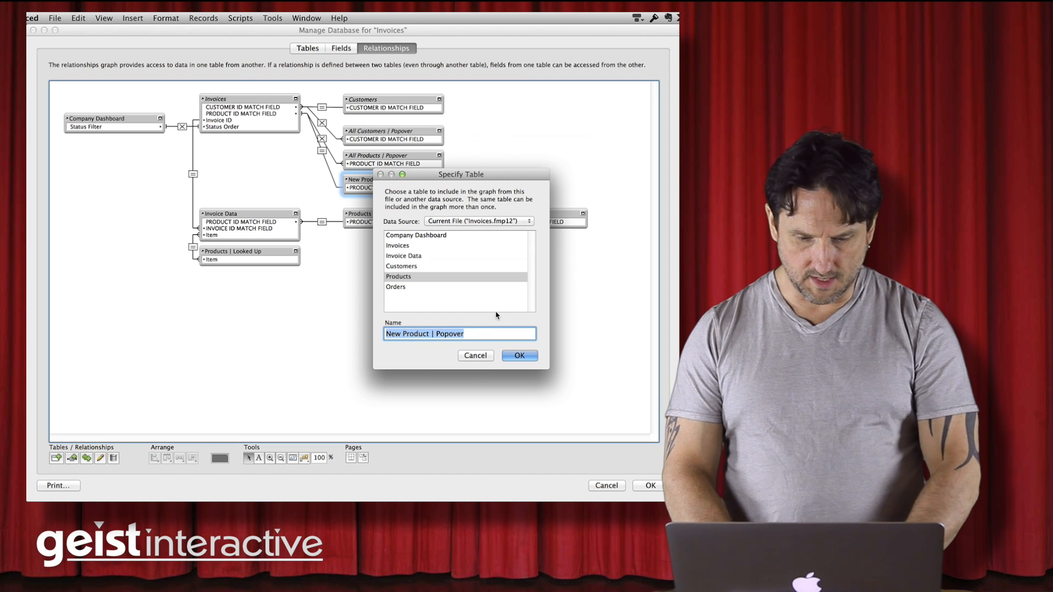
{"action": "left_click", "coordinate": [478, 222]}
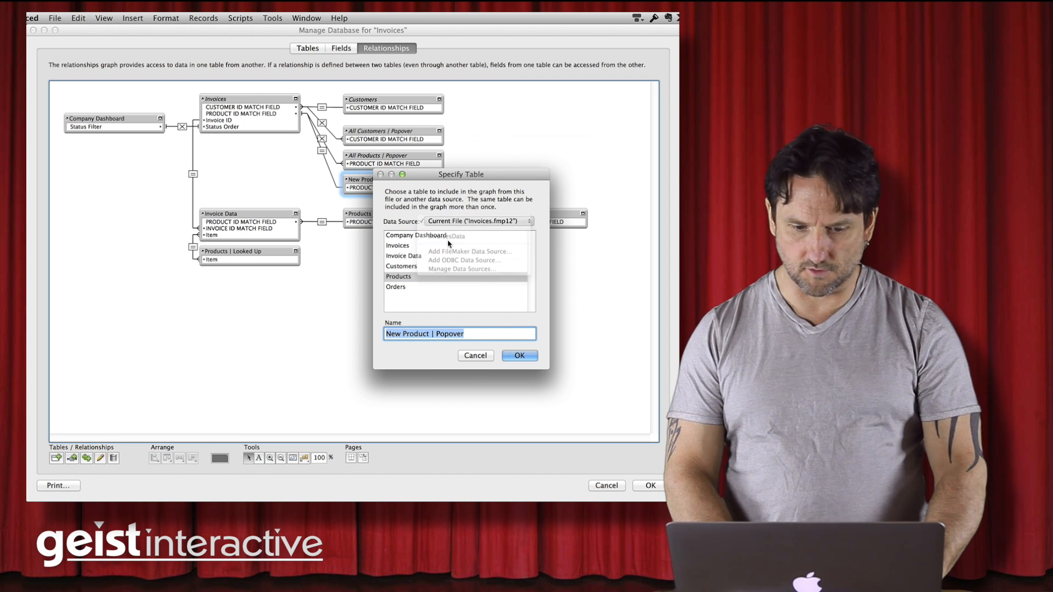
{"action": "left_click", "coordinate": [440, 236]}
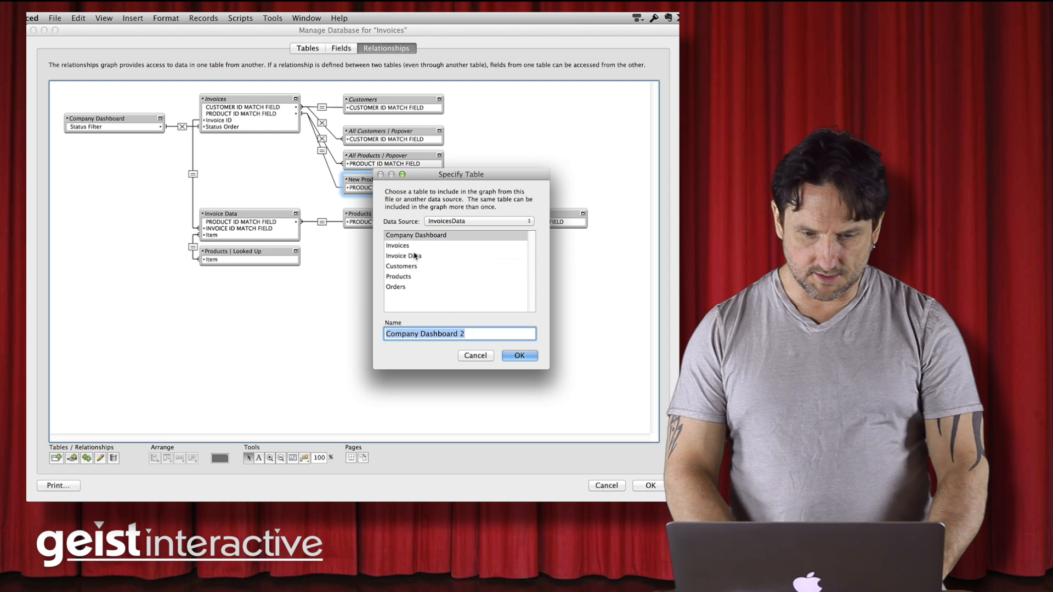
{"action": "left_click", "coordinate": [398, 276]}
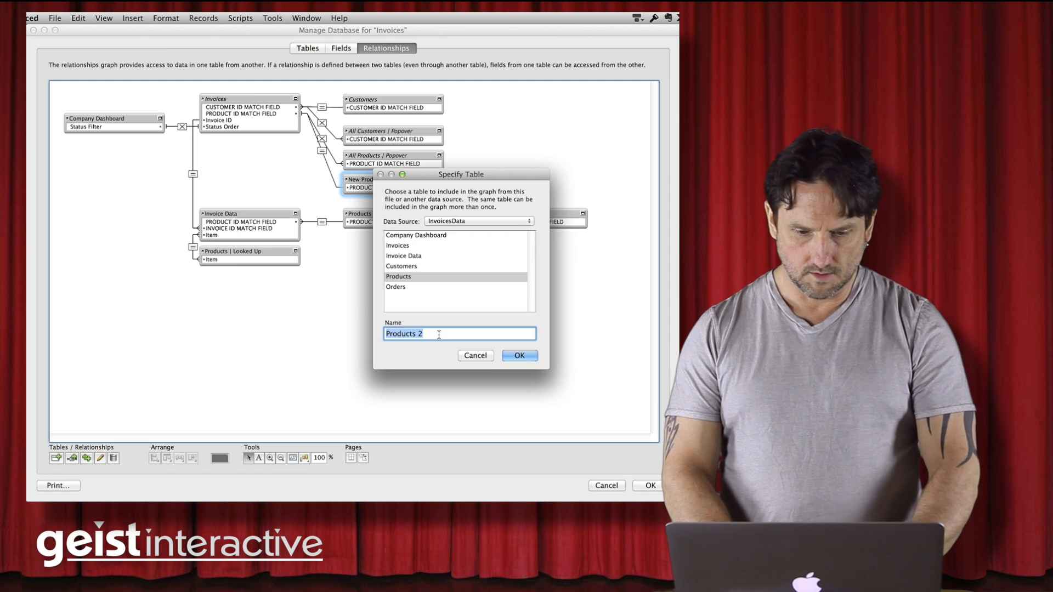
{"action": "left_click", "coordinate": [519, 355]}
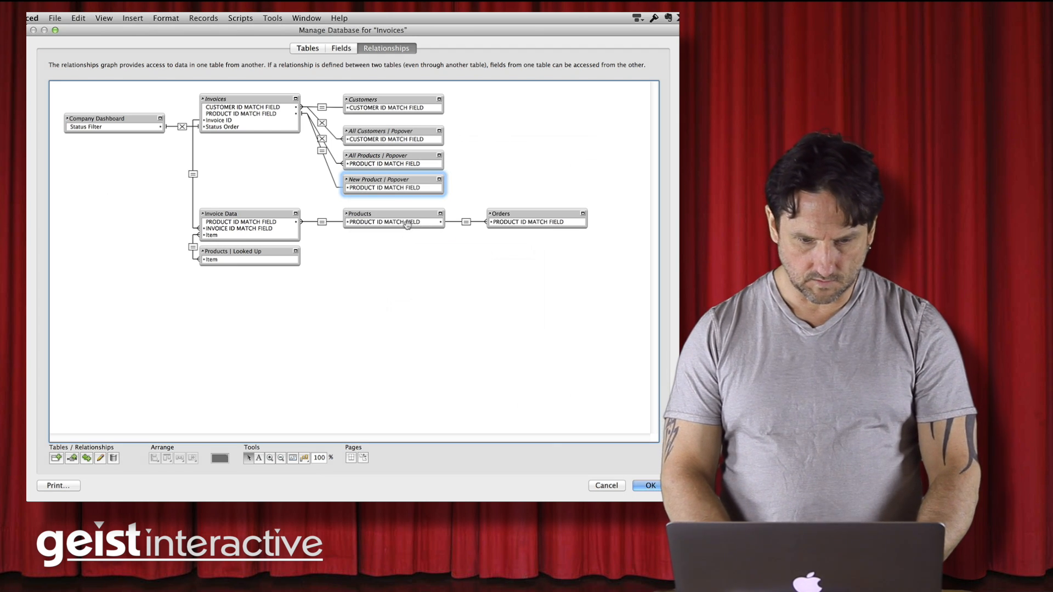
{"action": "left_click", "coordinate": [241, 222]}
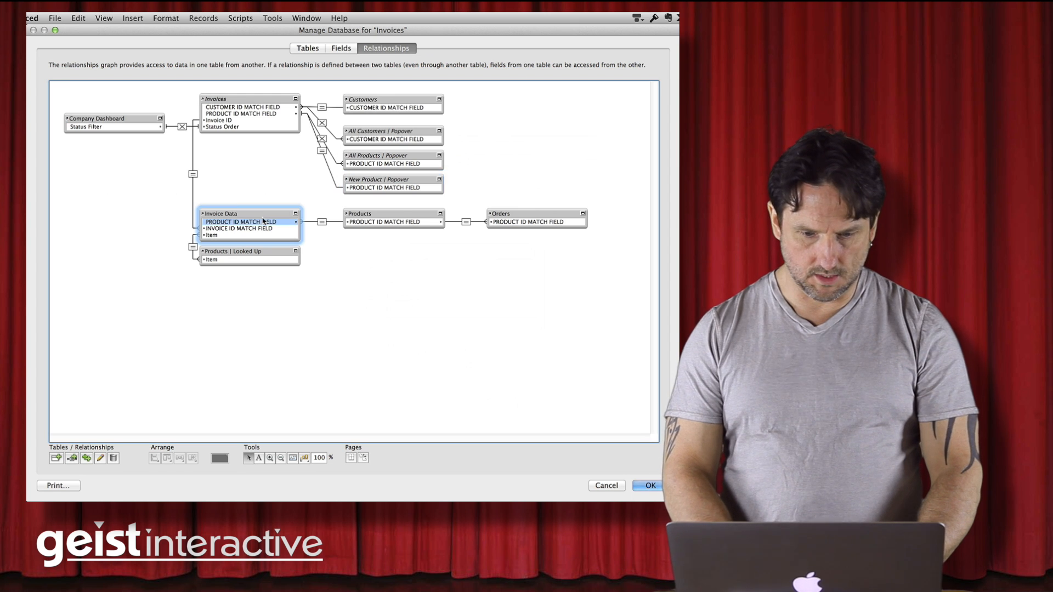
{"action": "double_click", "coordinate": [220, 214]}
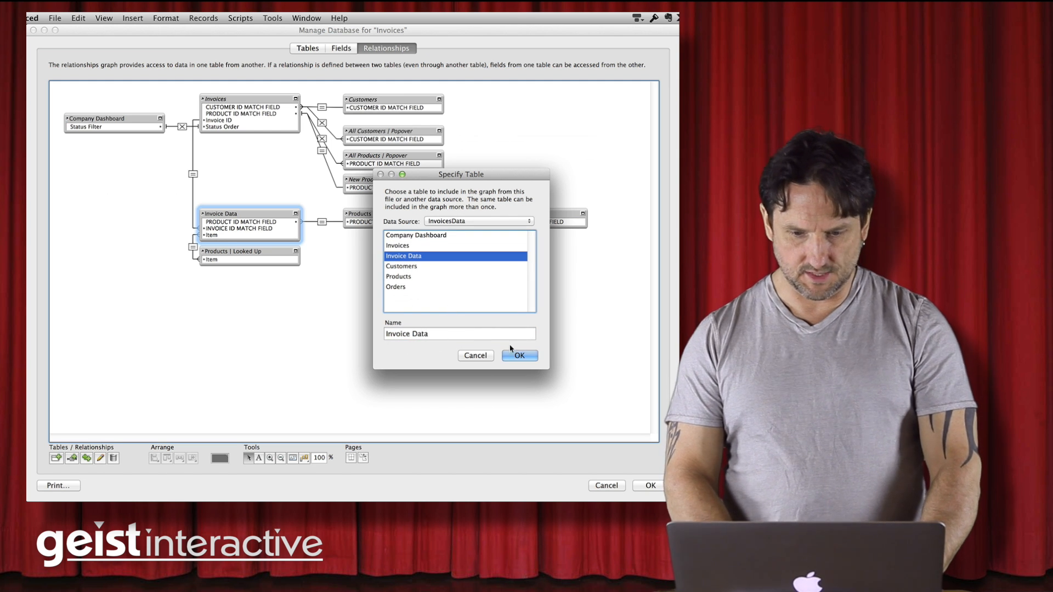
{"action": "left_click", "coordinate": [519, 355]}
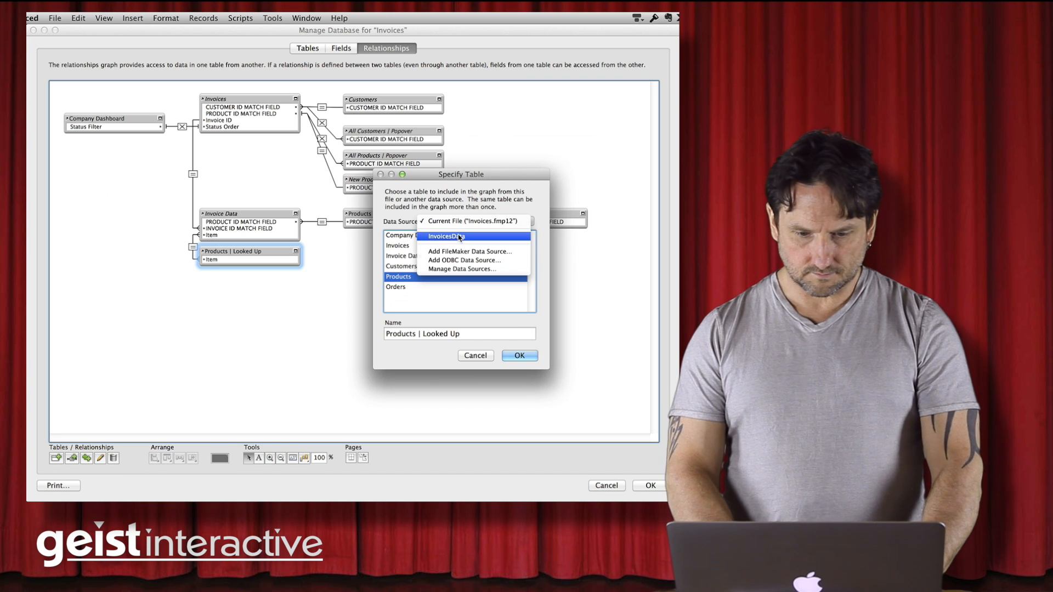
Repoint Products | Looked Up and Products to InvoicesData, cancelling the extra Specify Table dialog
{"action": "left_click", "coordinate": [474, 221]}
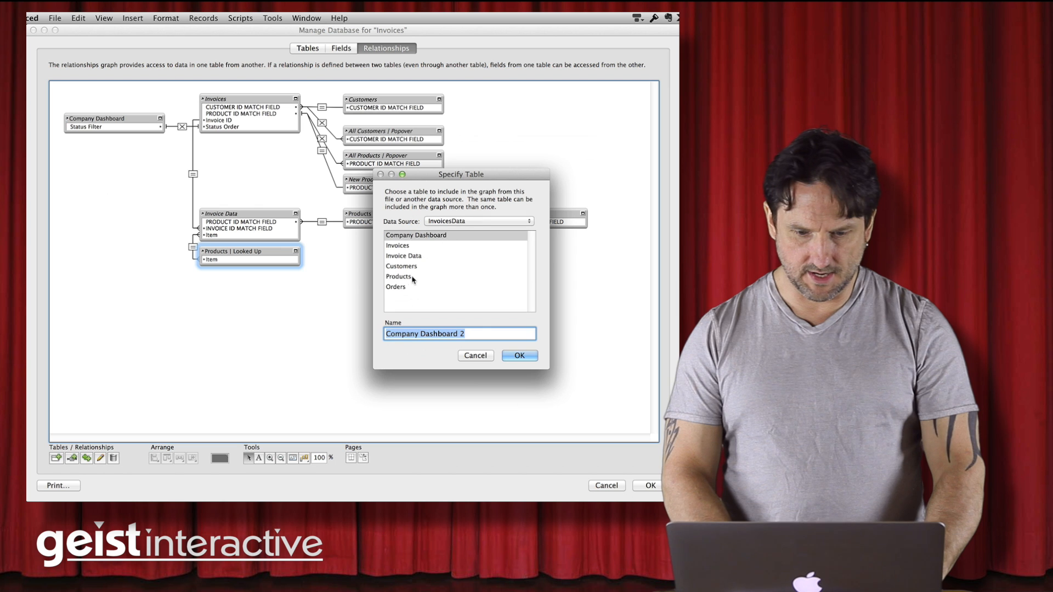
{"action": "left_click", "coordinate": [398, 276]}
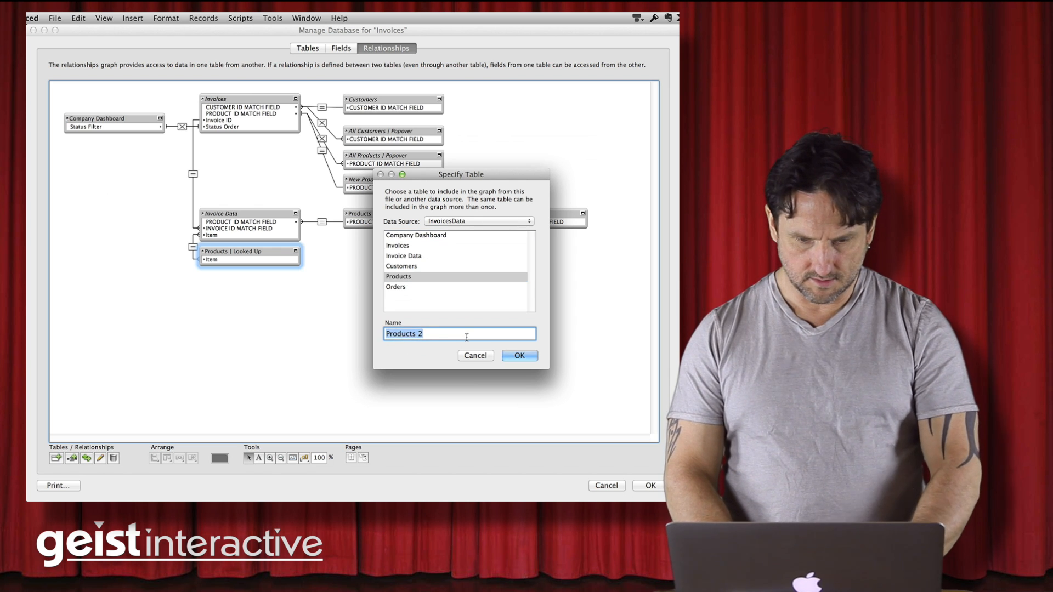
{"action": "left_click", "coordinate": [518, 356]}
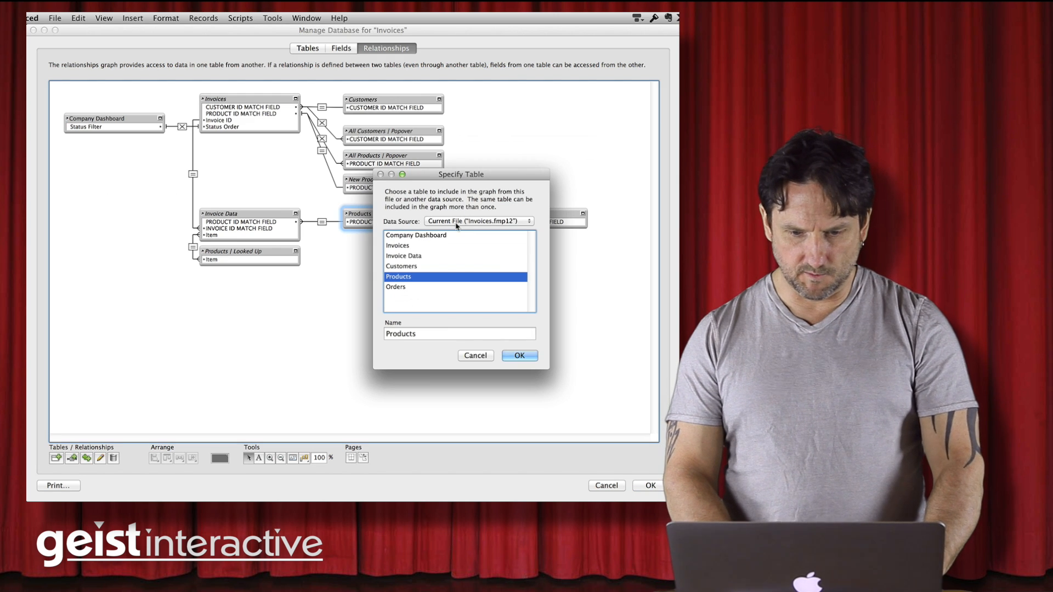
{"action": "left_click", "coordinate": [479, 221]}
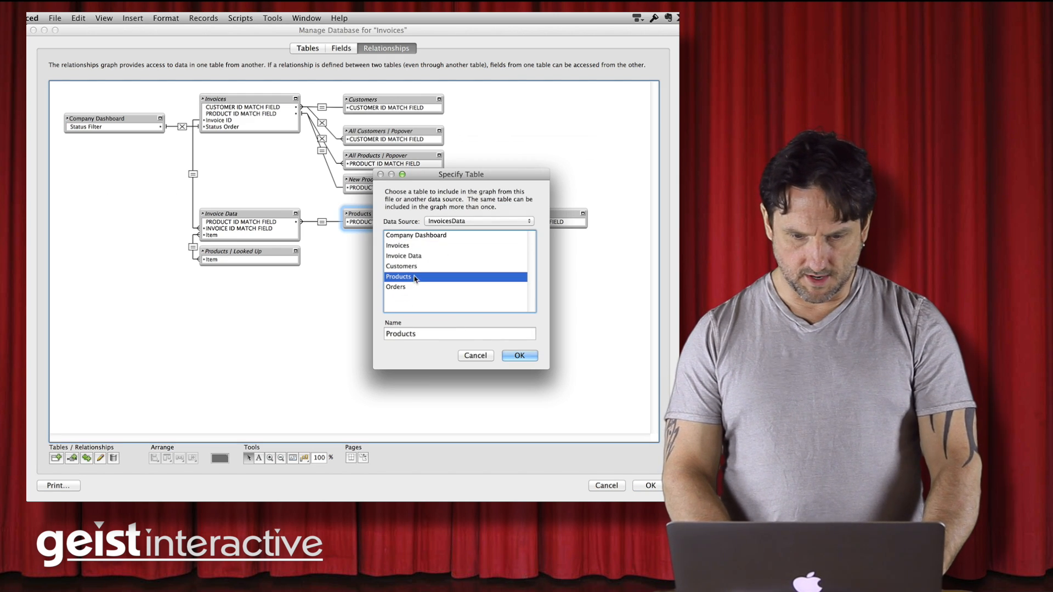
{"action": "left_click", "coordinate": [518, 356]}
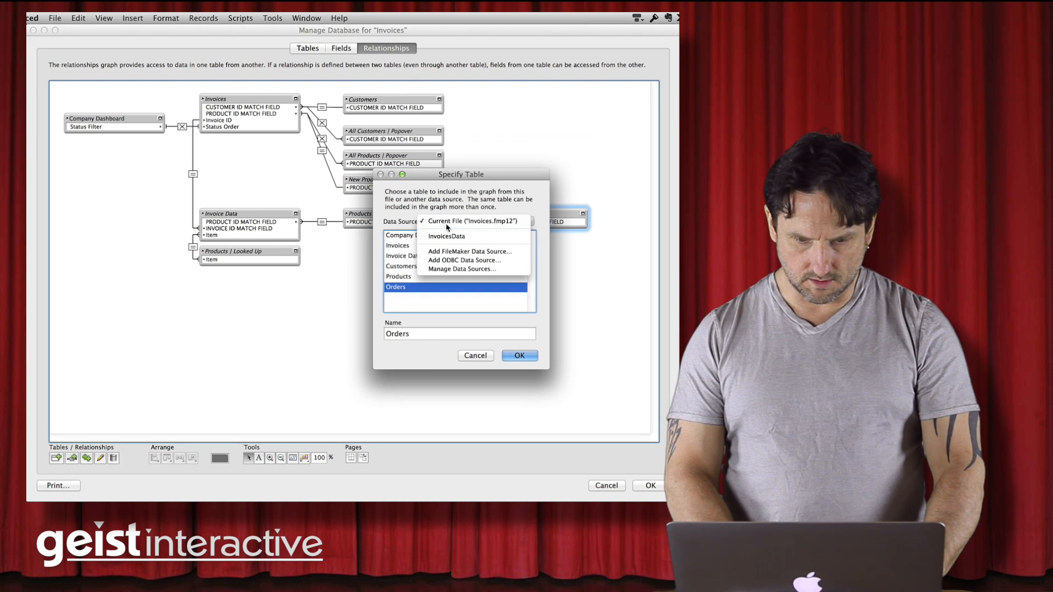
{"action": "mouse_move", "coordinate": [447, 236]}
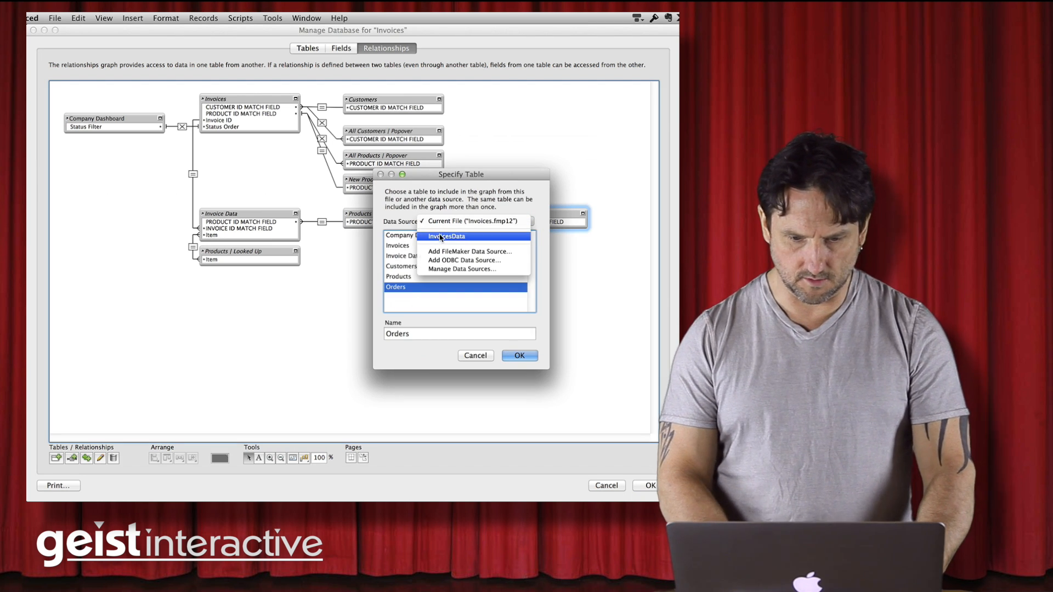
{"action": "left_click", "coordinate": [446, 236]}
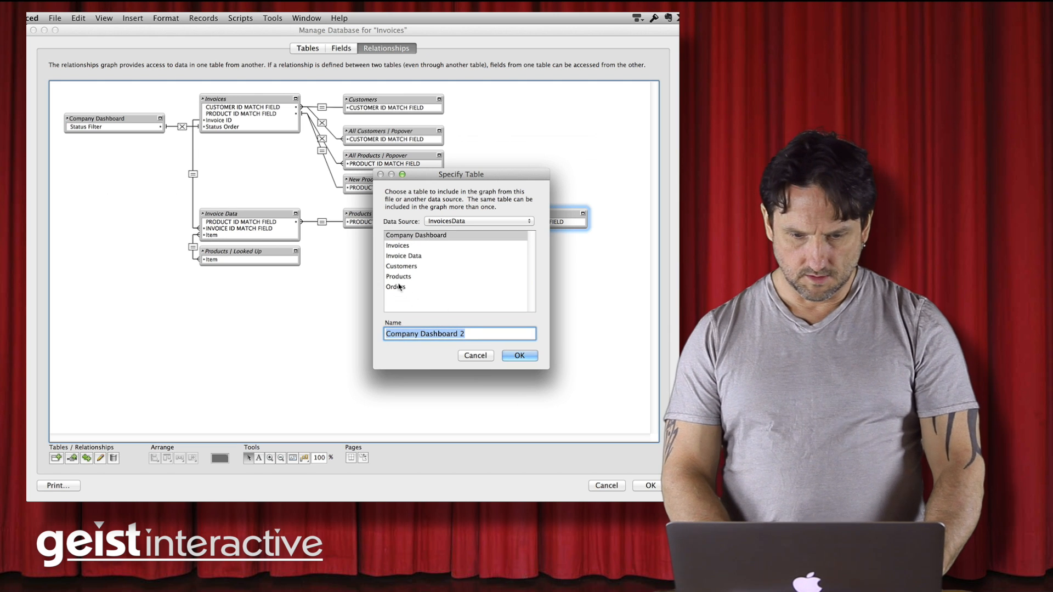
{"action": "left_click", "coordinate": [519, 356]}
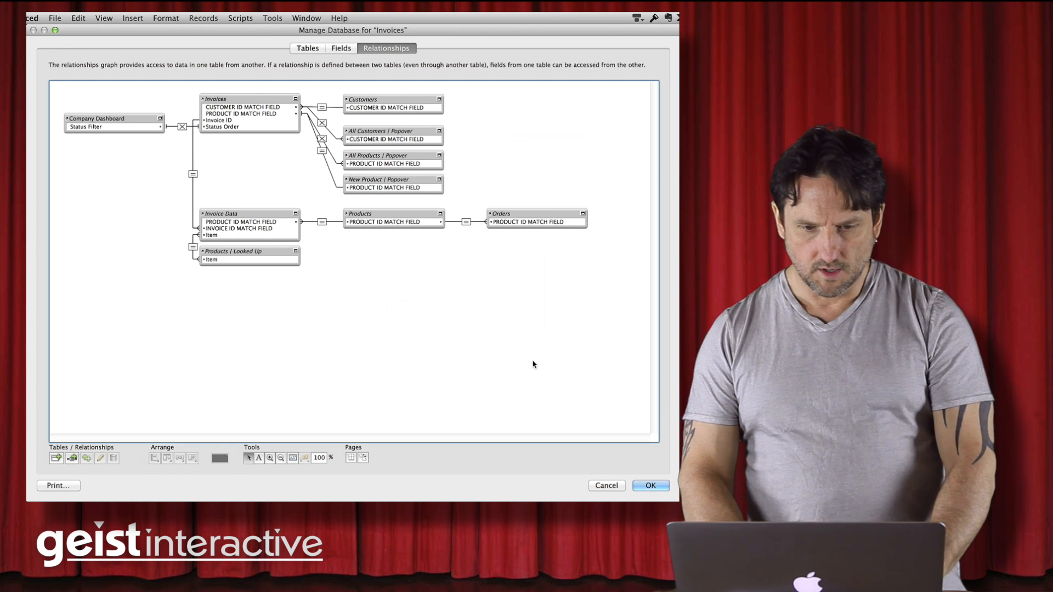
{"action": "mouse_move", "coordinate": [329, 180]}
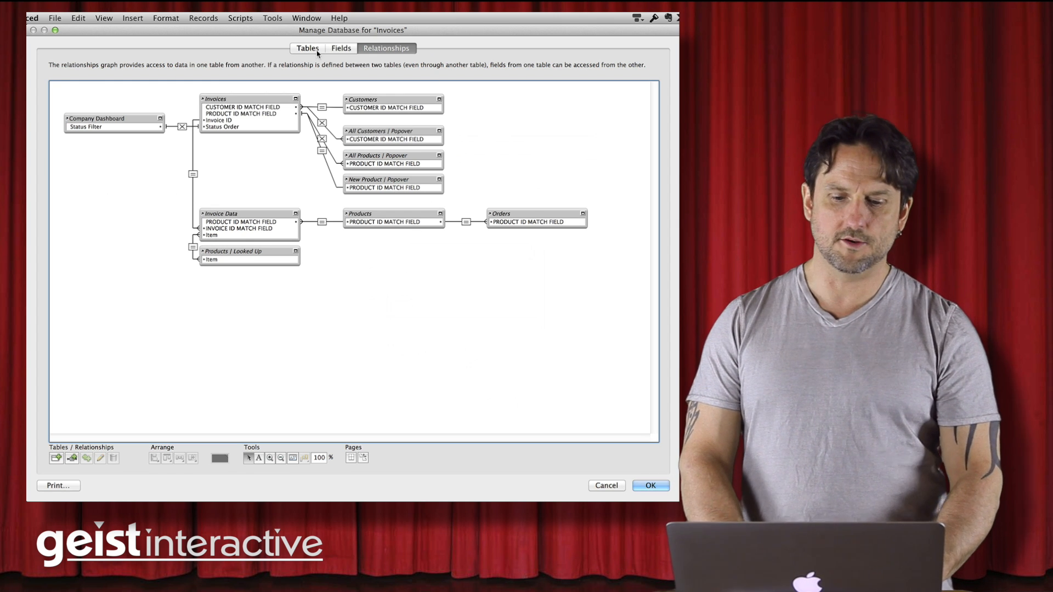
Delete tables Invoices through Orders, keeping graph occurrences, then review remaining fields and graph
{"action": "left_click", "coordinate": [307, 48]}
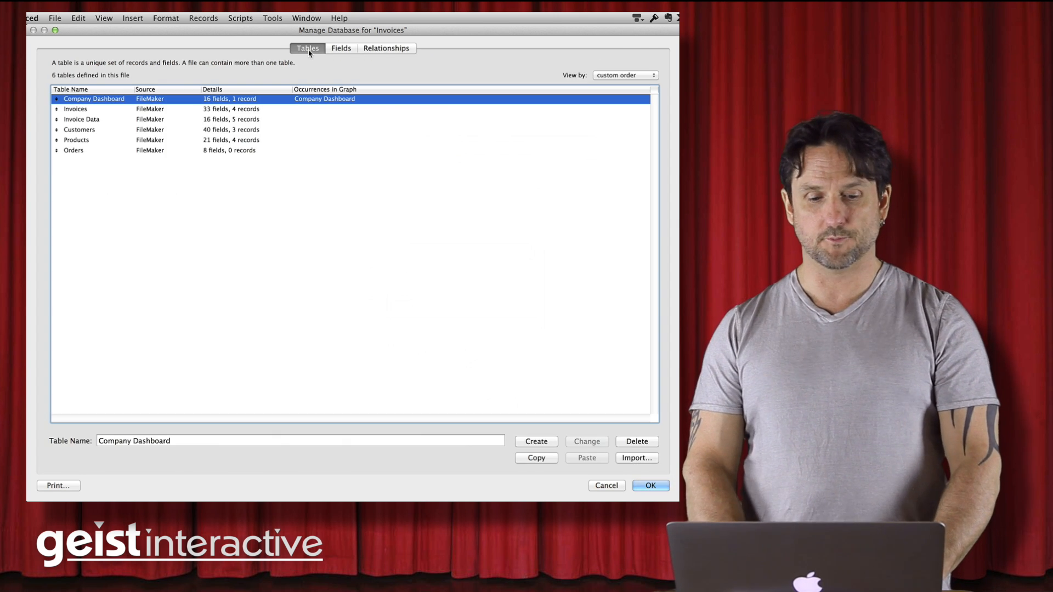
{"action": "mouse_move", "coordinate": [236, 210]}
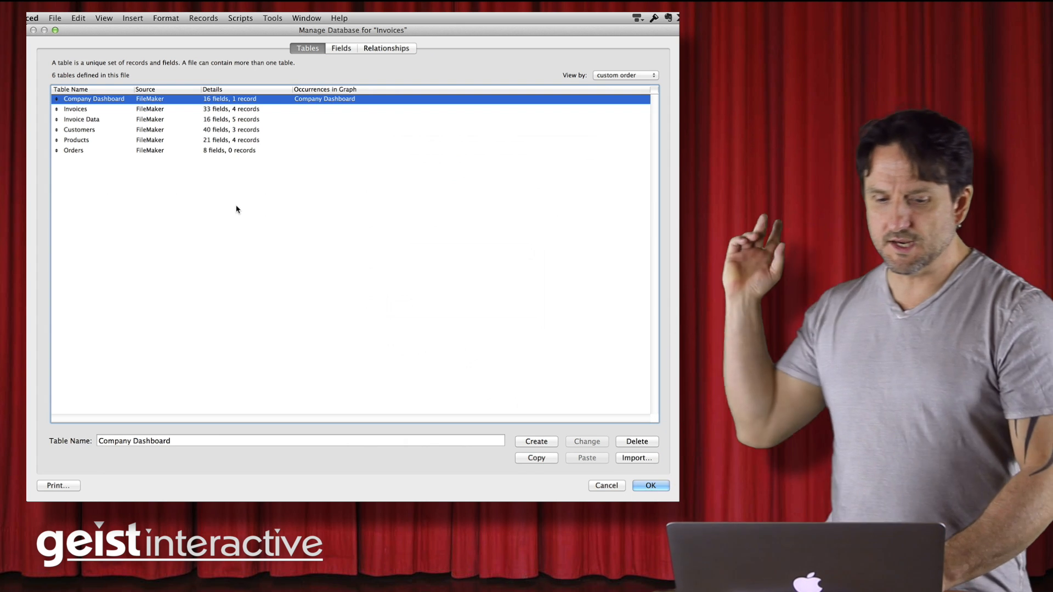
{"action": "mouse_move", "coordinate": [322, 105]}
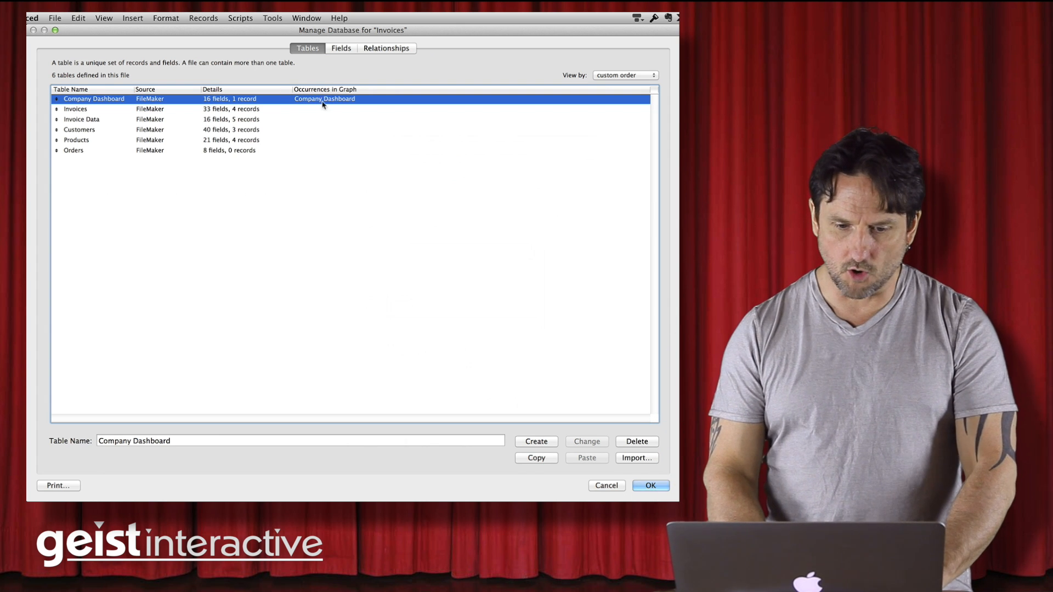
{"action": "left_click", "coordinate": [76, 140]}
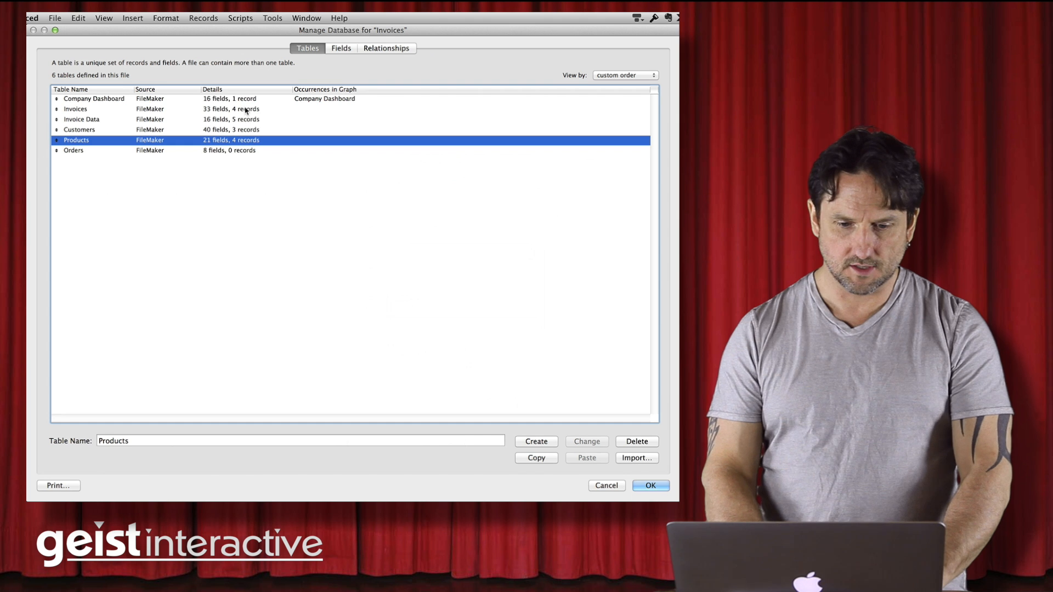
{"action": "mouse_move", "coordinate": [320, 113]}
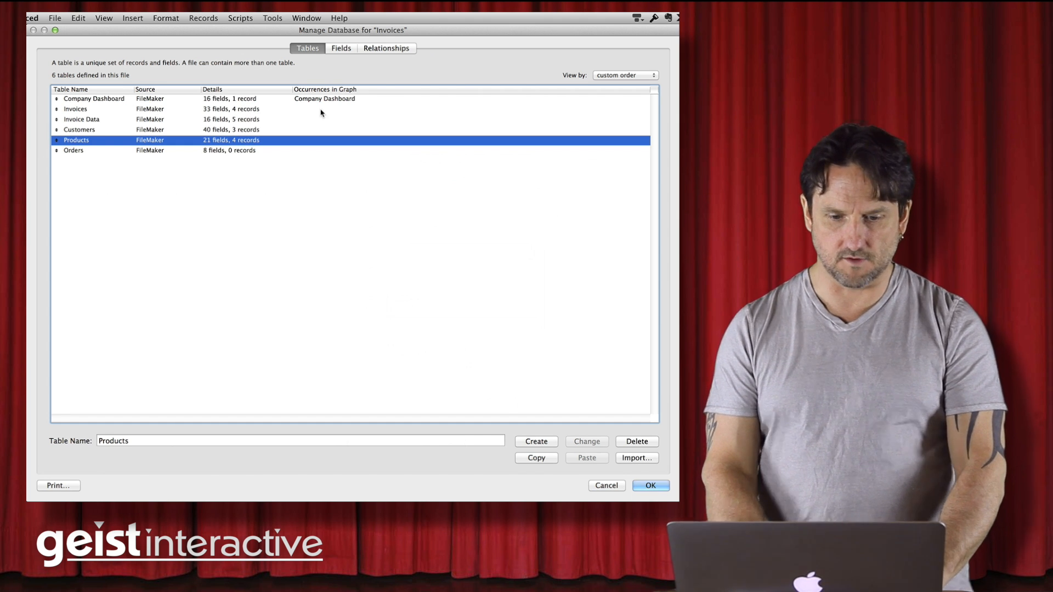
{"action": "mouse_move", "coordinate": [312, 120]}
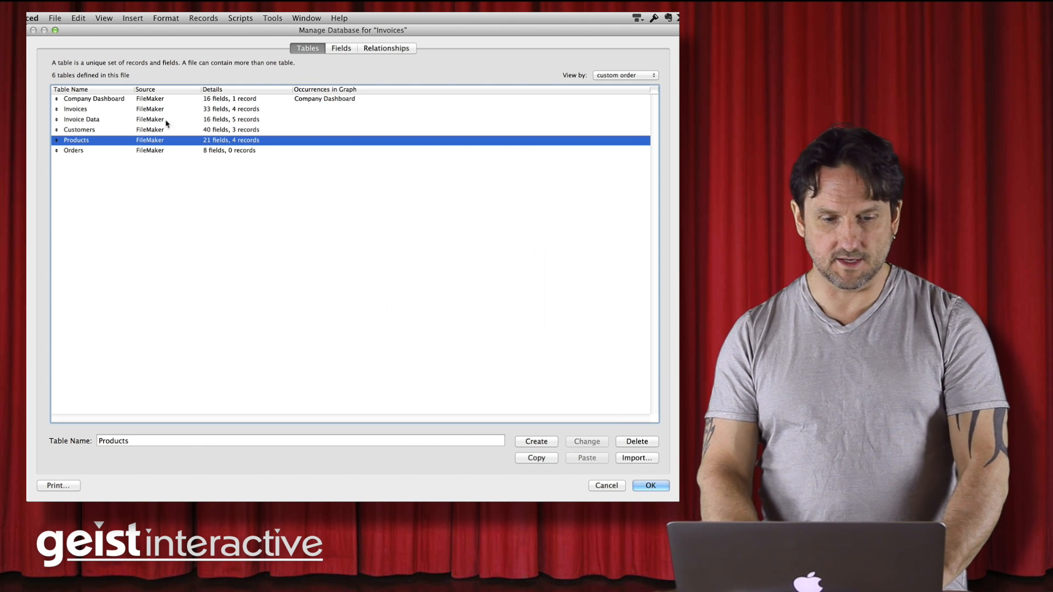
{"action": "left_click", "coordinate": [75, 109]}
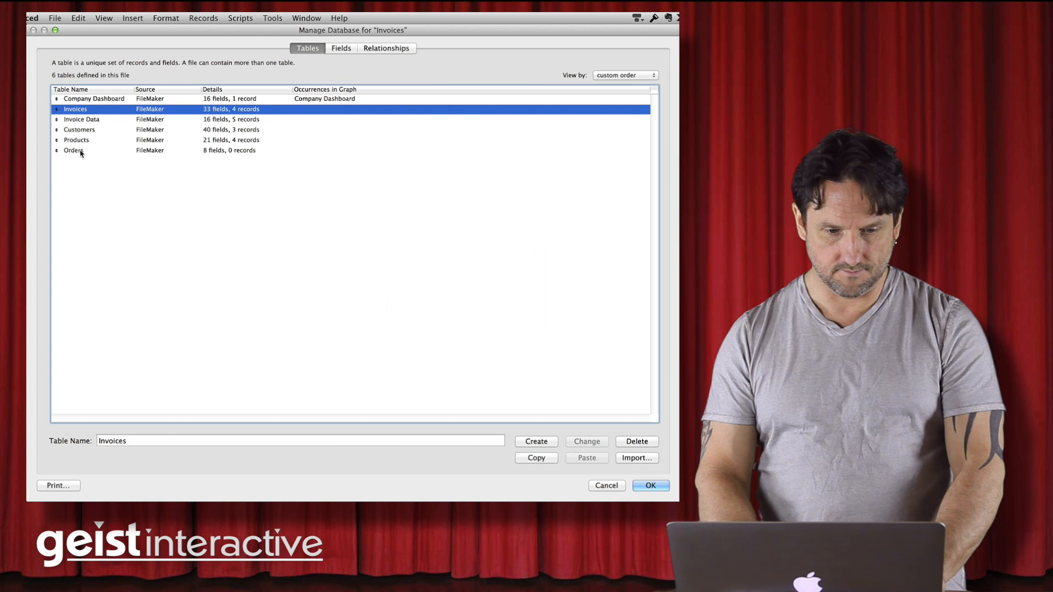
{"action": "left_click", "coordinate": [73, 149]}
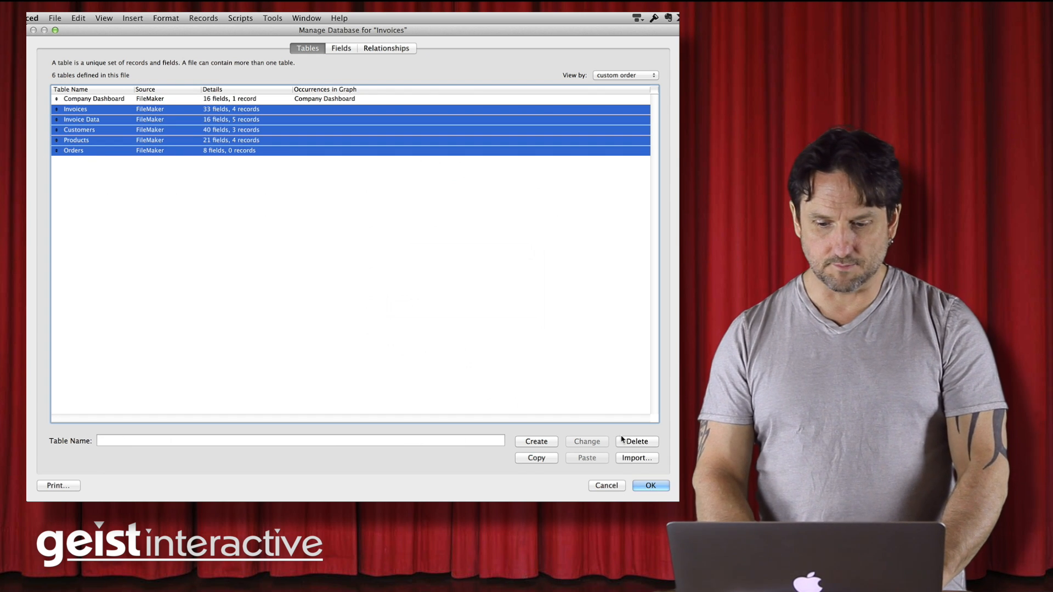
{"action": "left_click", "coordinate": [636, 441]}
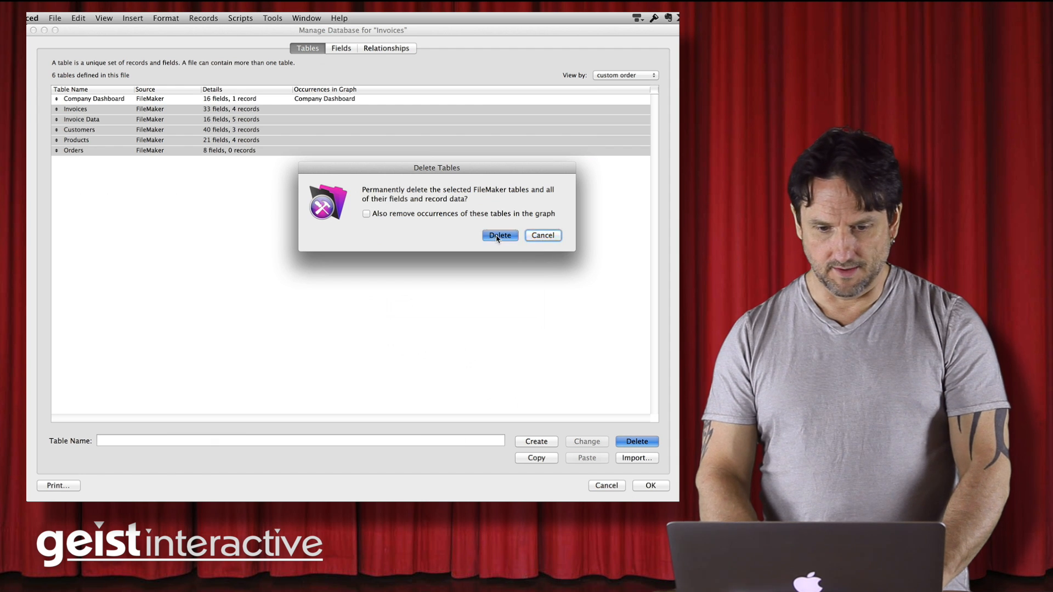
{"action": "left_click", "coordinate": [500, 236]}
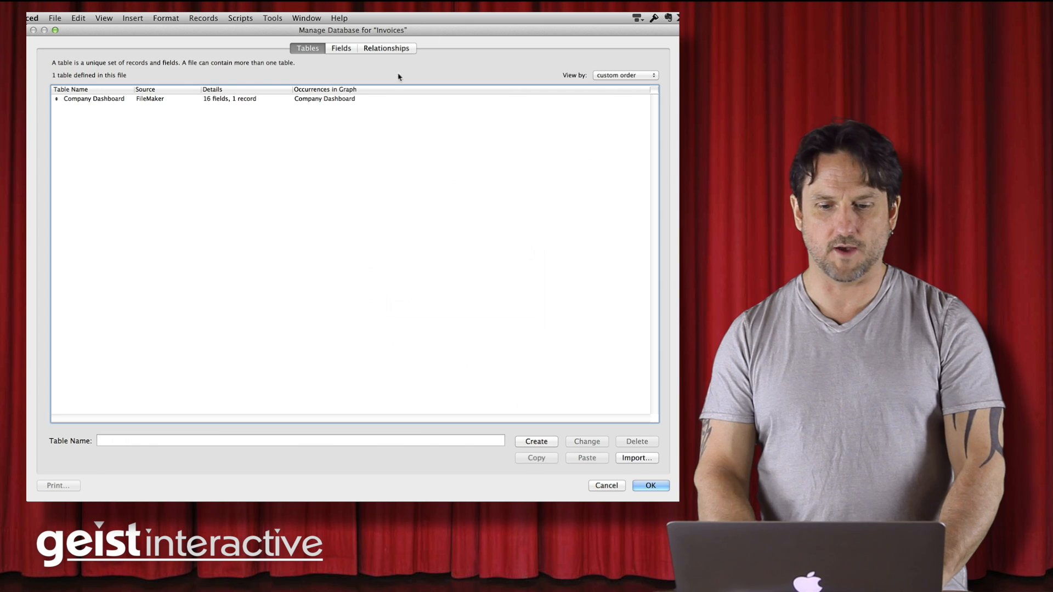
{"action": "mouse_move", "coordinate": [192, 88]}
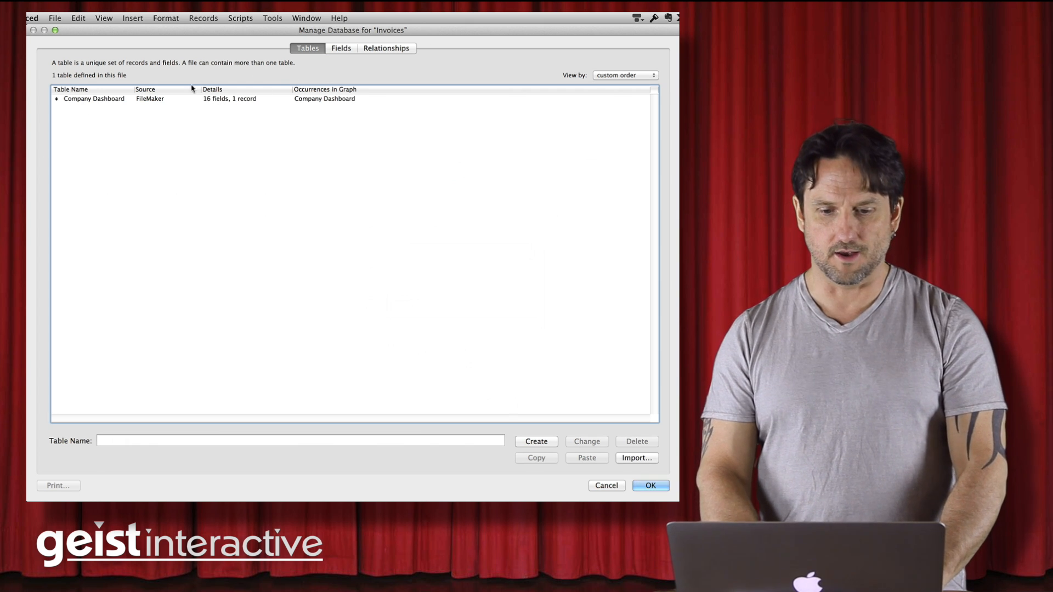
{"action": "left_click", "coordinate": [341, 48]}
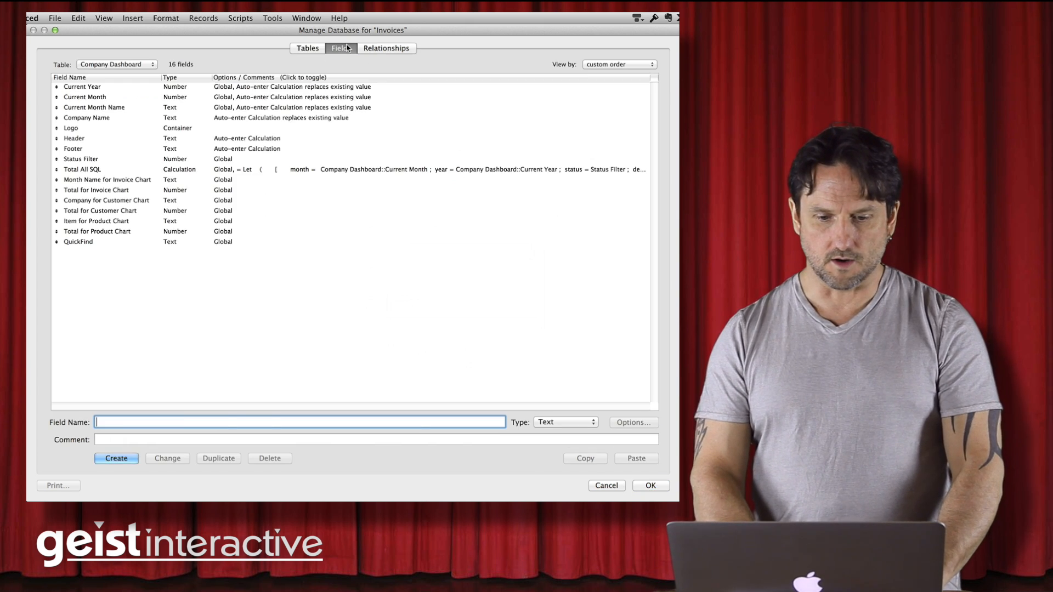
{"action": "left_click", "coordinate": [386, 47]}
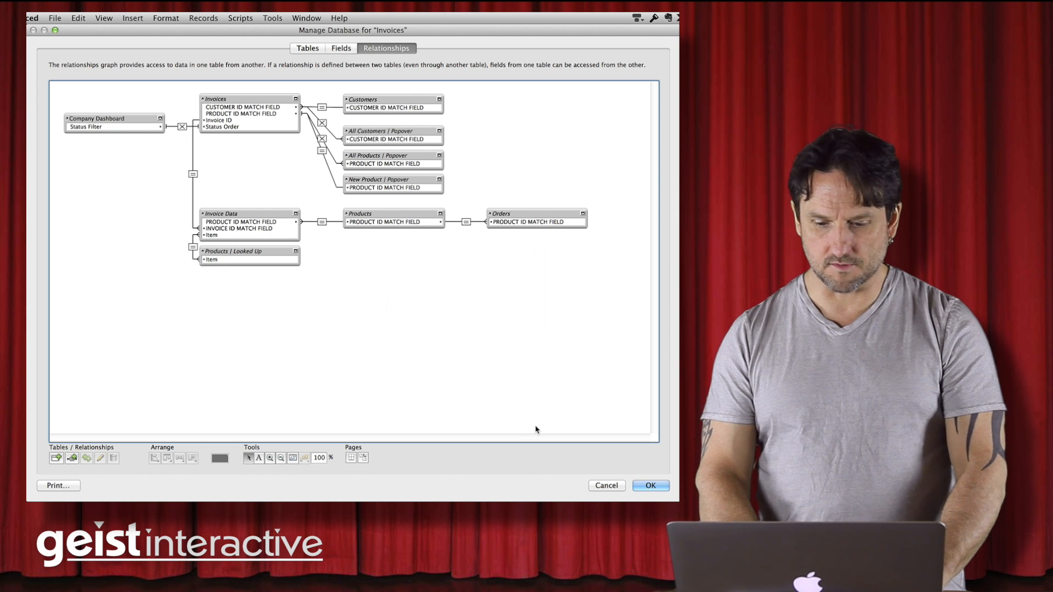
Close Manage Database and verify Body Parts USA's Invoice 4 still totals $1,174.00
{"action": "left_click", "coordinate": [649, 486]}
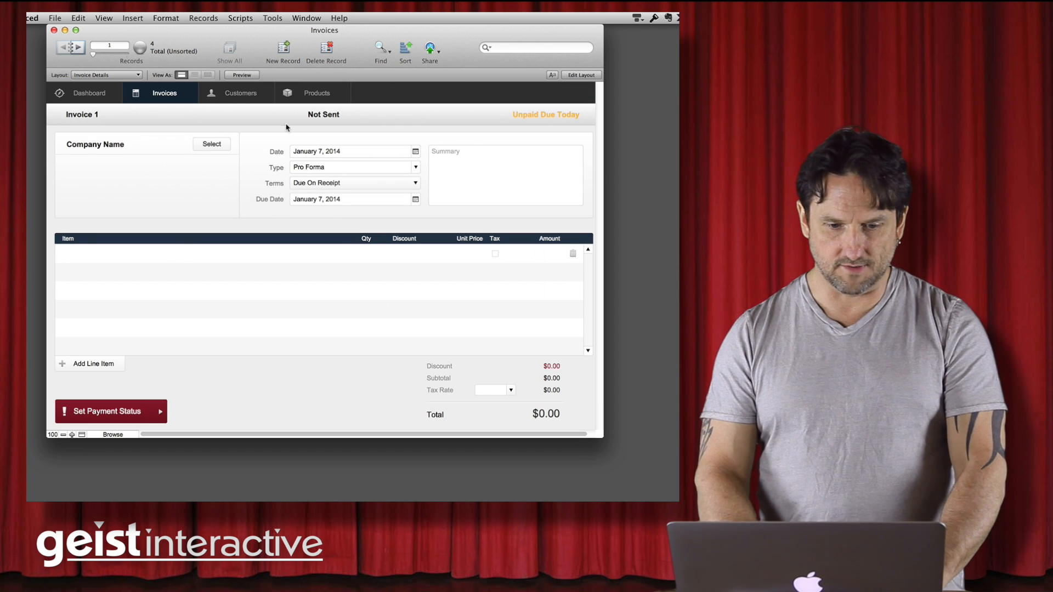
{"action": "left_click", "coordinate": [239, 93]}
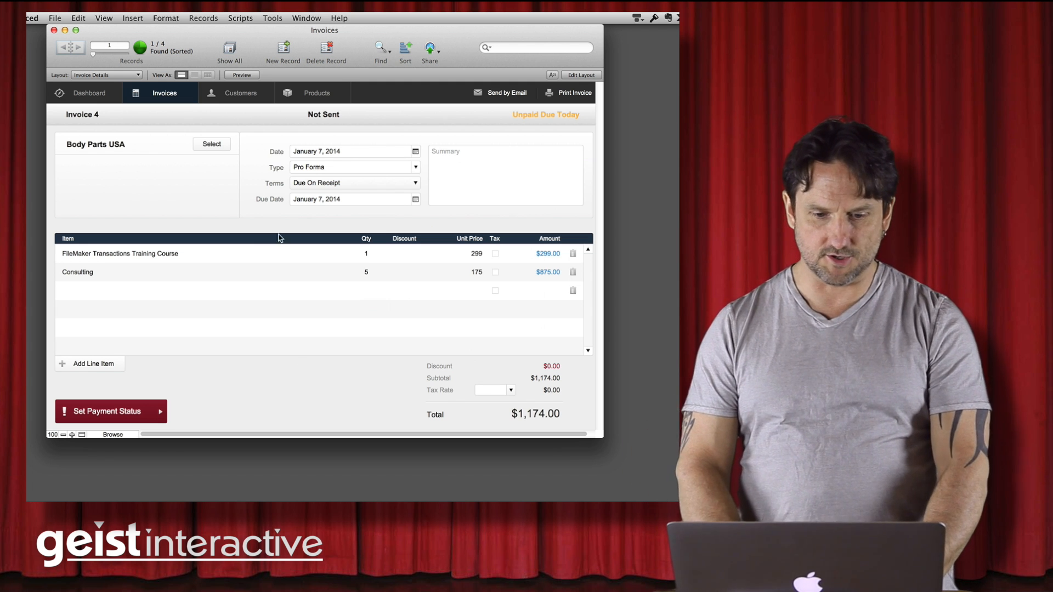
{"action": "left_click", "coordinate": [306, 18]}
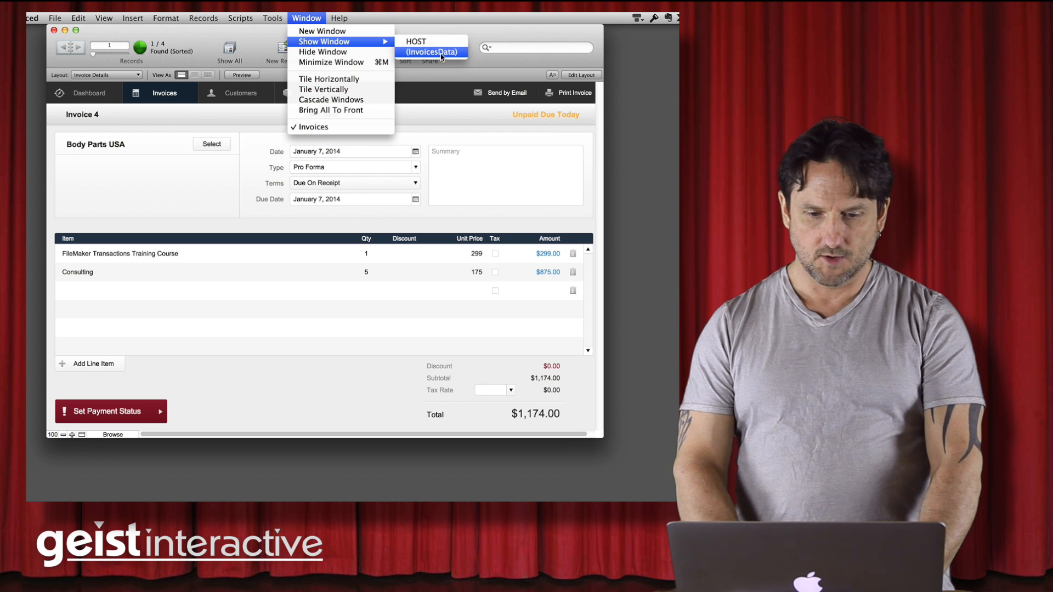
In the InvoicesData window, delete the three Popover occurrences and close Manage Database
{"action": "left_click", "coordinate": [433, 52]}
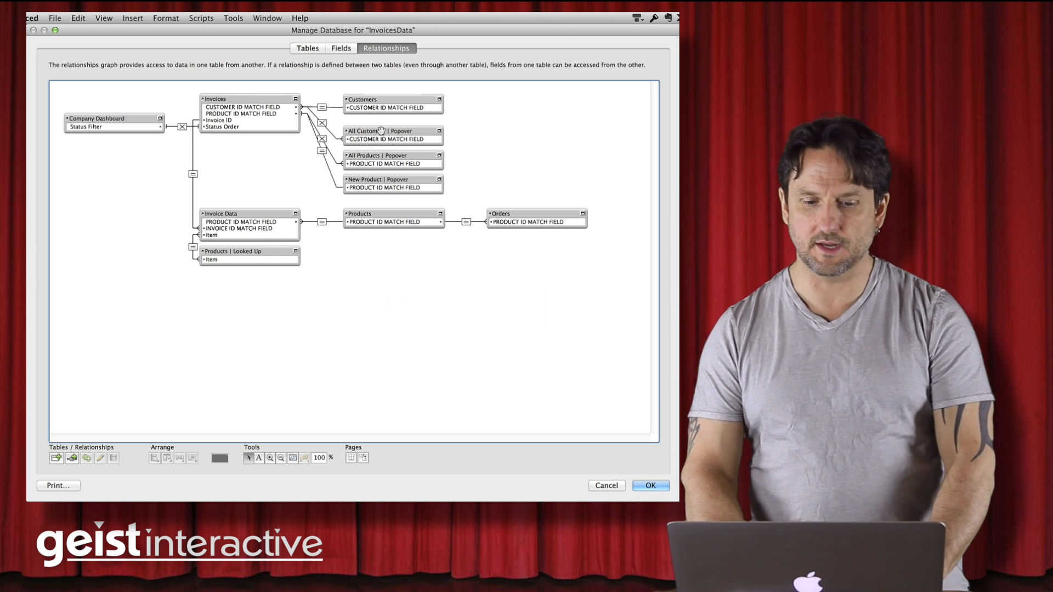
{"action": "mouse_move", "coordinate": [299, 152]}
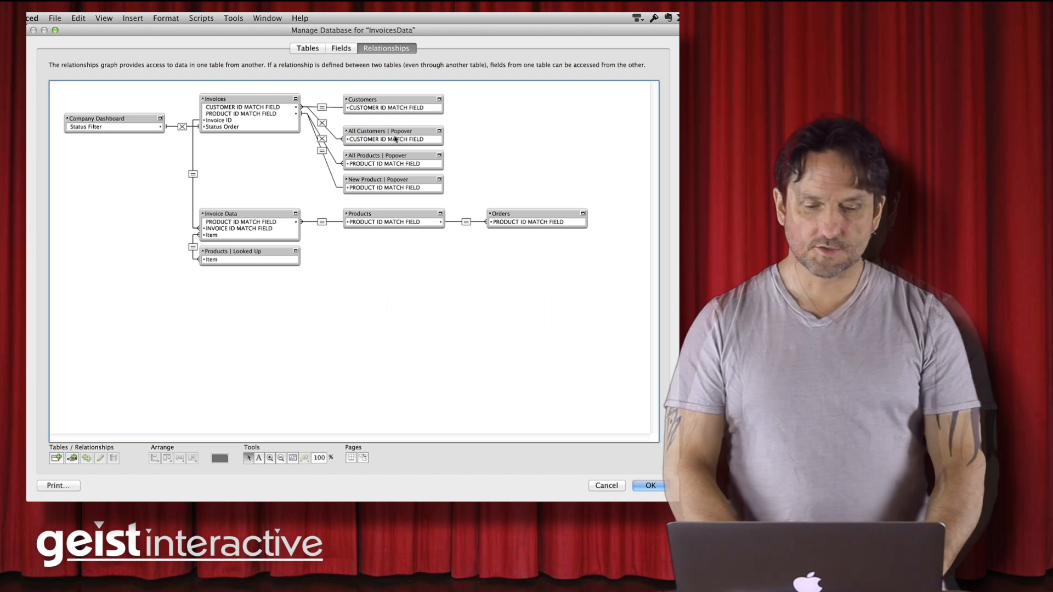
{"action": "left_click", "coordinate": [392, 135]}
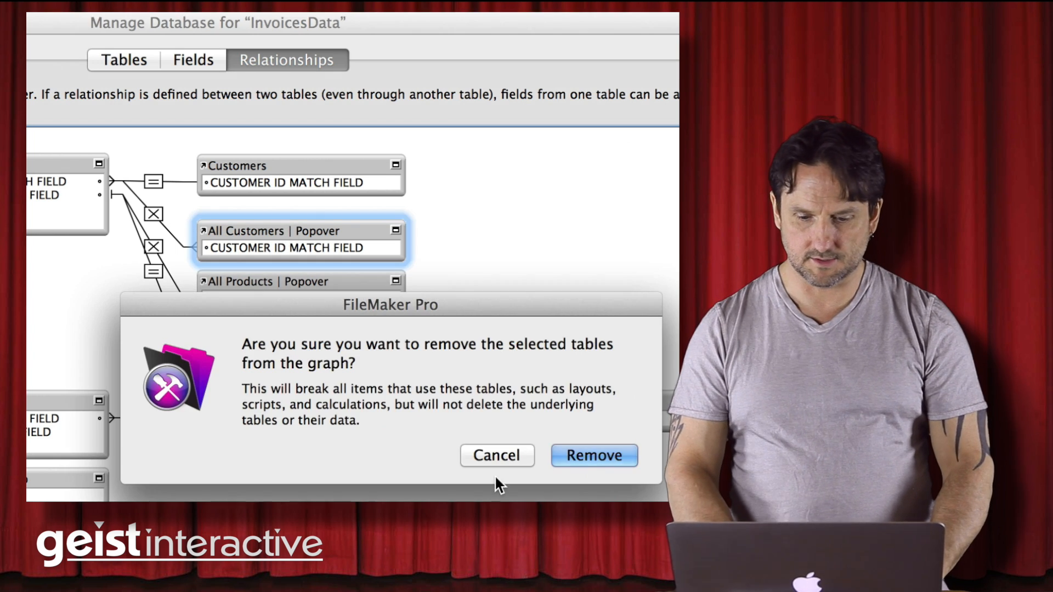
{"action": "left_click", "coordinate": [593, 455]}
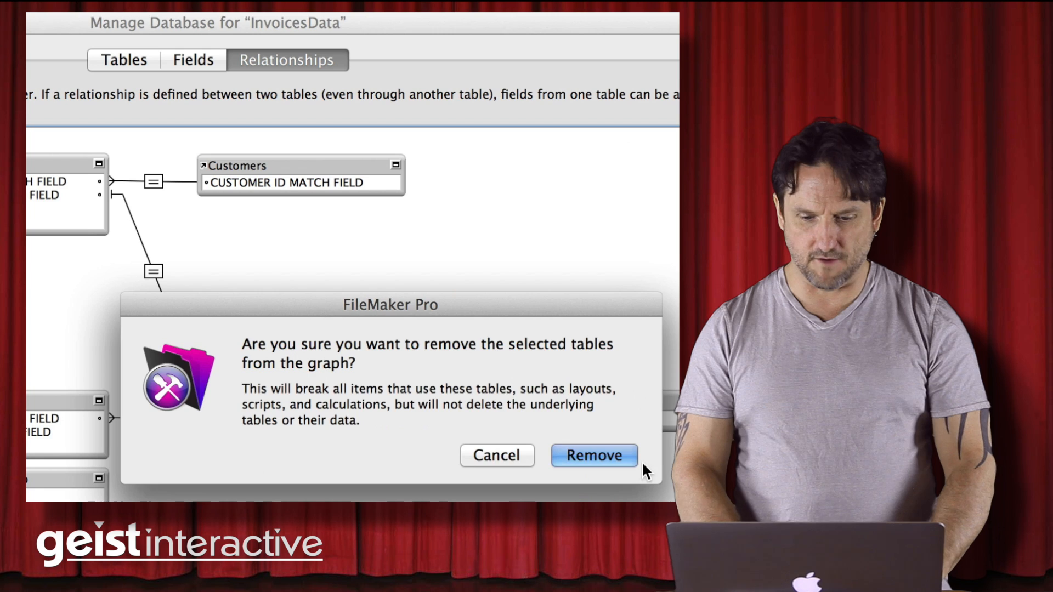
{"action": "left_click", "coordinate": [592, 455]}
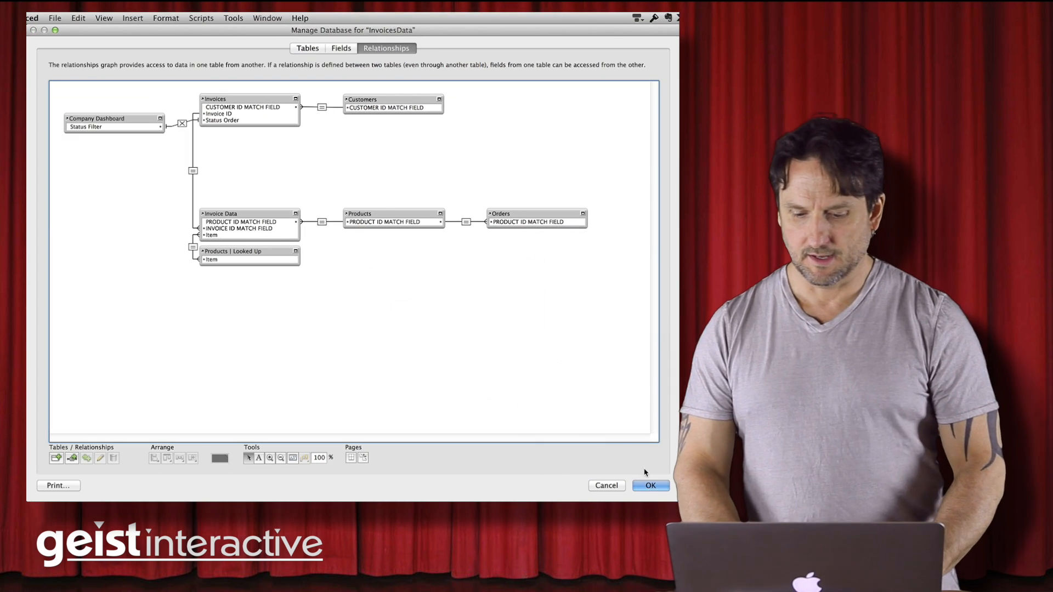
{"action": "left_click", "coordinate": [650, 485]}
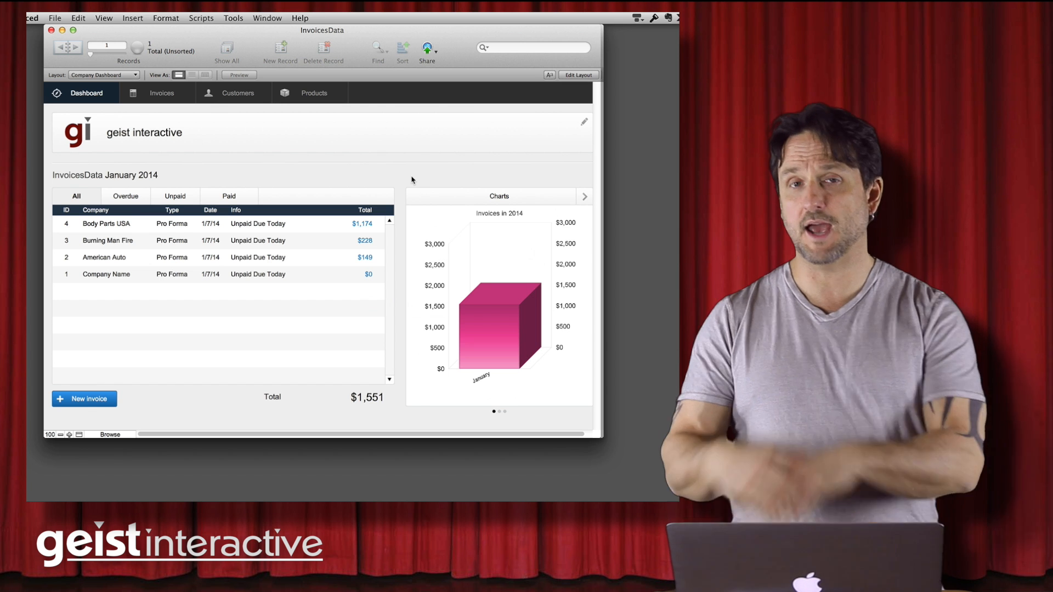